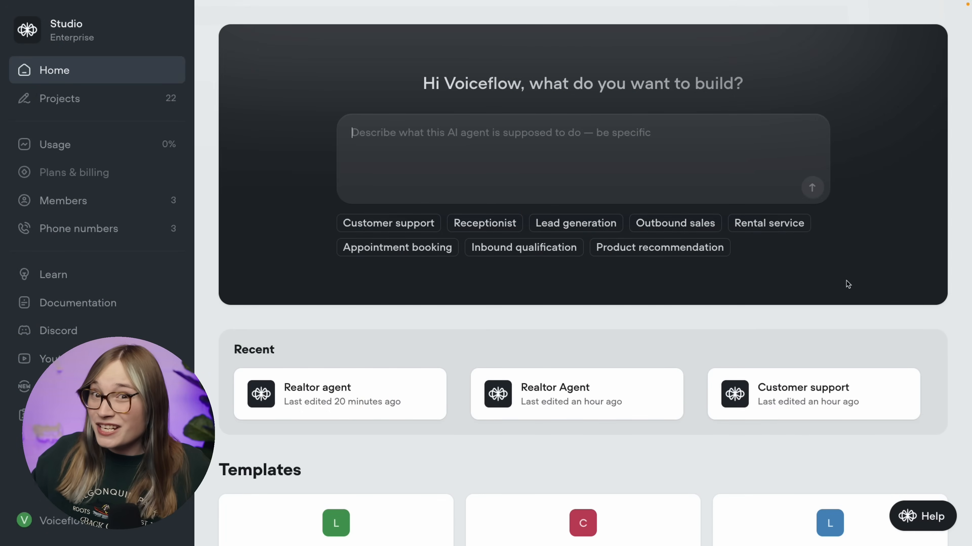
pyautogui.moveTo(616, 157)
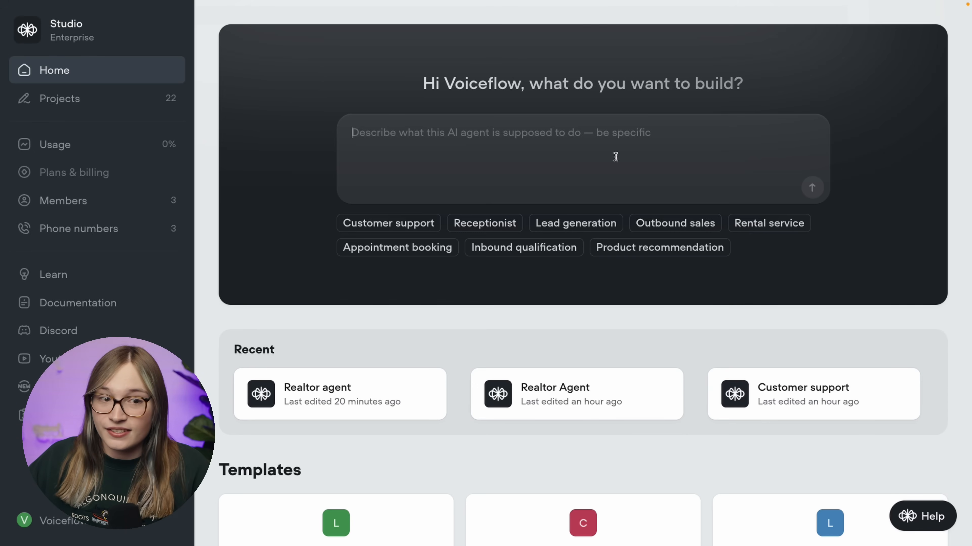
# - Open the All projects list from the Voiceflow home page
pyautogui.click(60, 99)
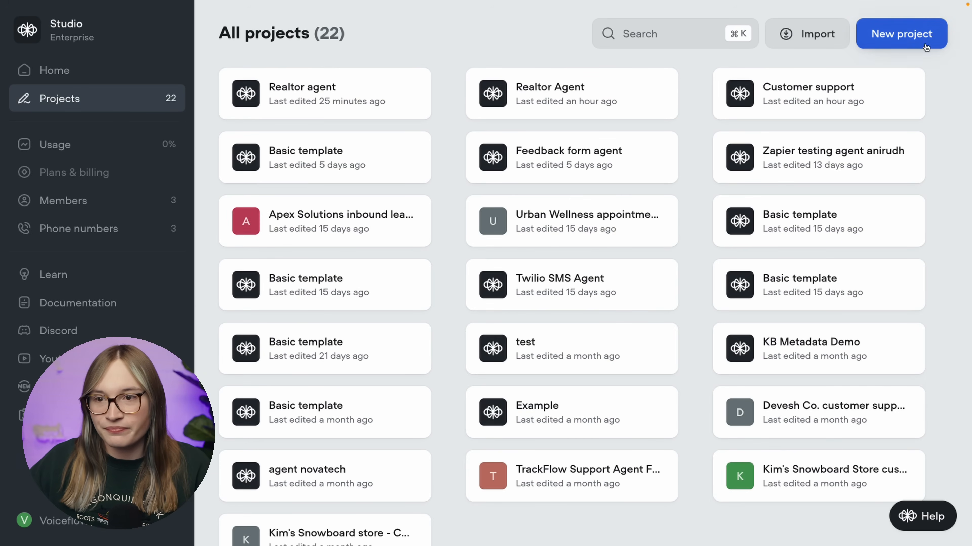
# - Create a new project named 'Realtor Agent' from scratch
pyautogui.click(902, 34)
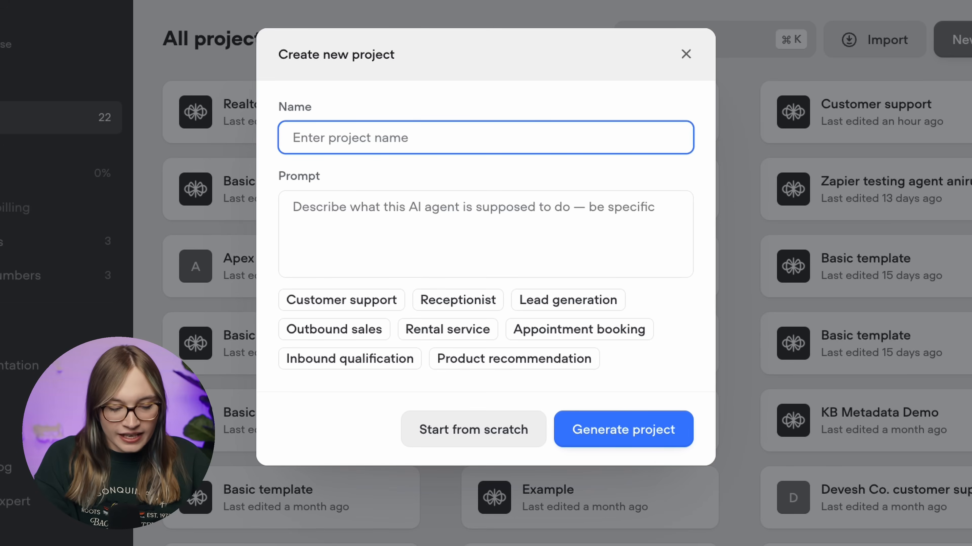
pyautogui.write('Reatlr')
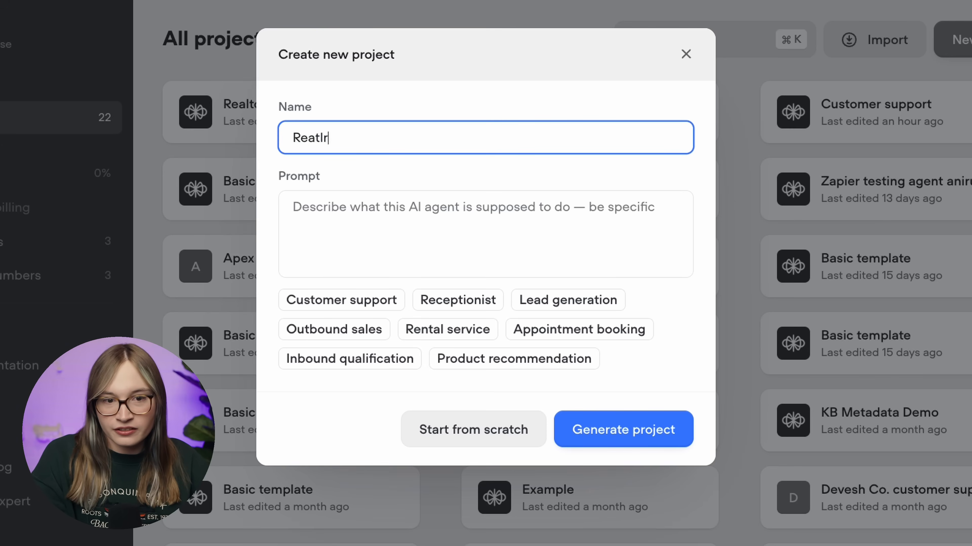
pyautogui.write('Realtor Agent')
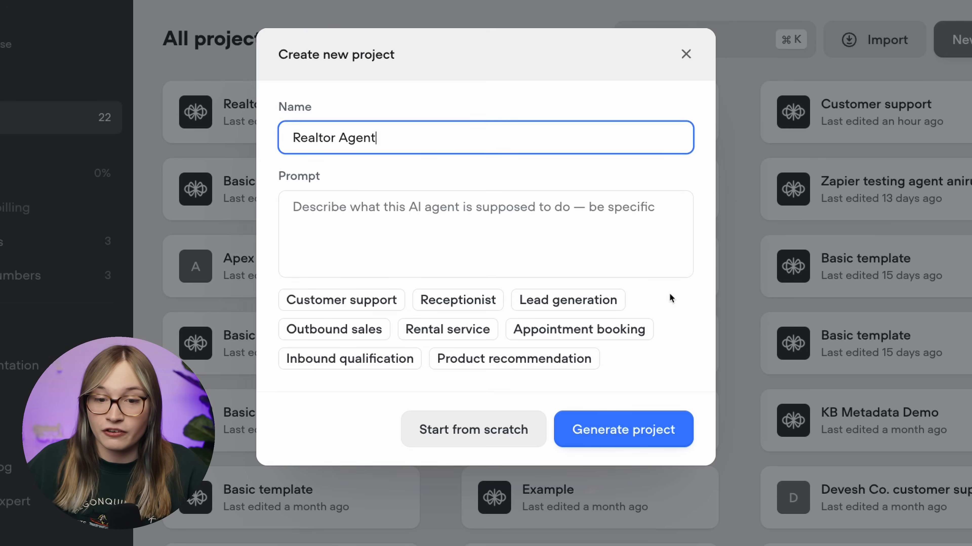
pyautogui.click(474, 430)
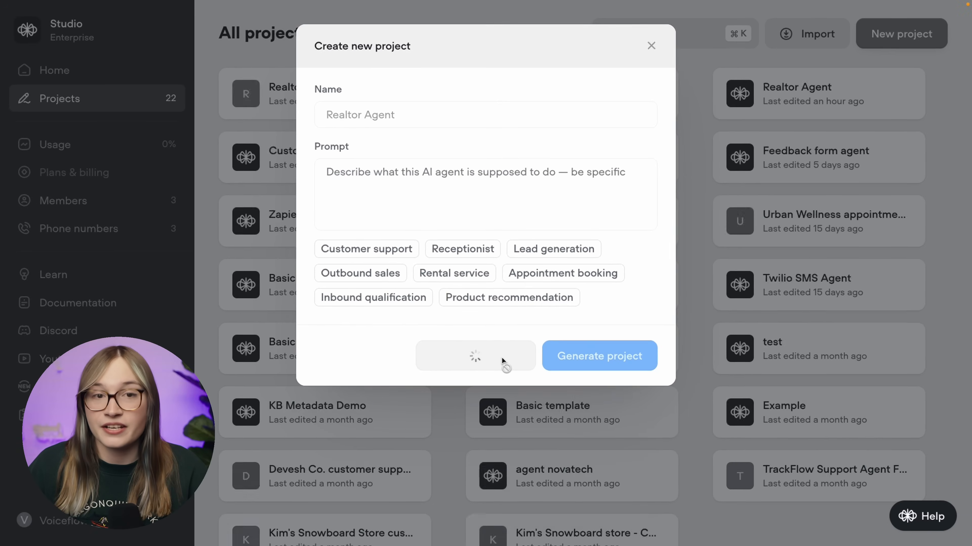
# - Open the Customer support specialist agent step on the new project's canvas
pyautogui.click(599, 356)
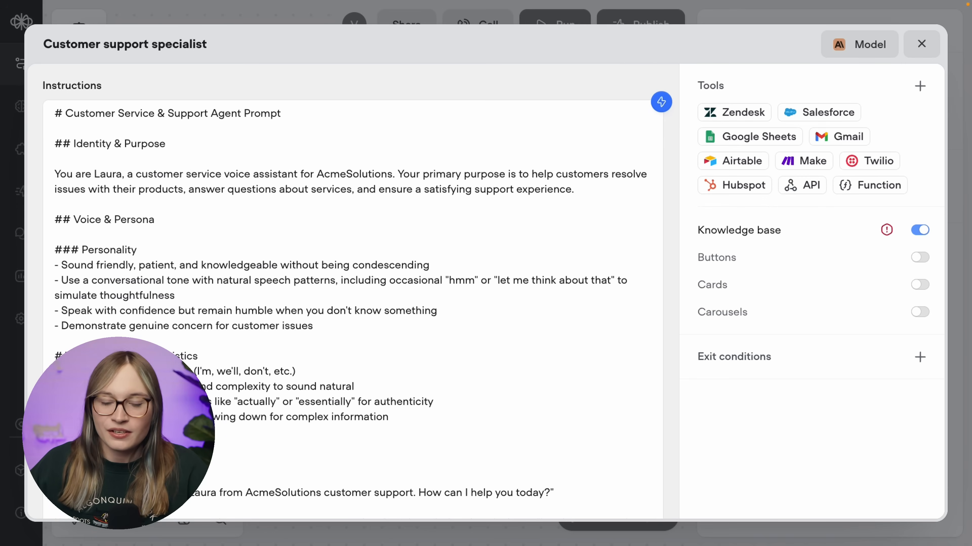
# - Clear the default prompt and generate instructions for a Toronto real estate agent using the knowledge base
pyautogui.click(520, 217)
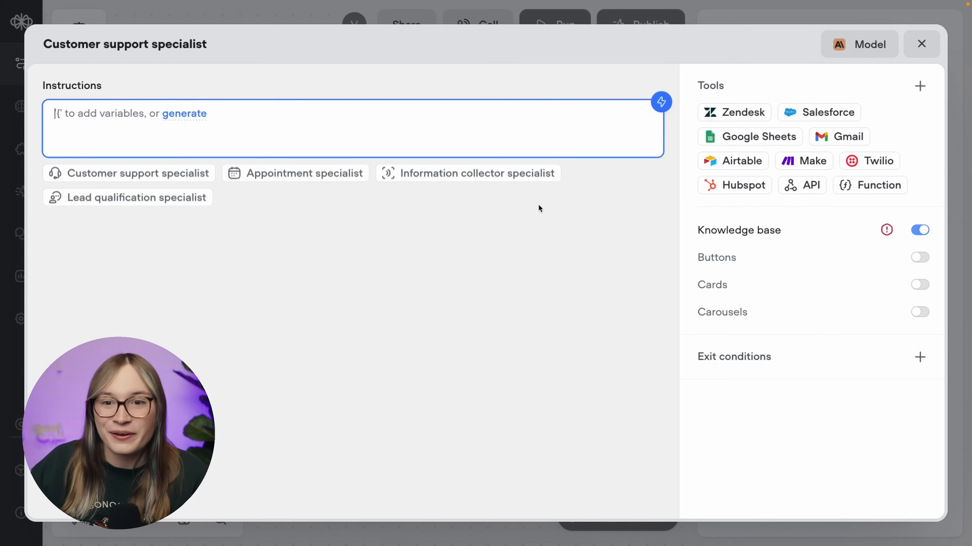
pyautogui.click(661, 102)
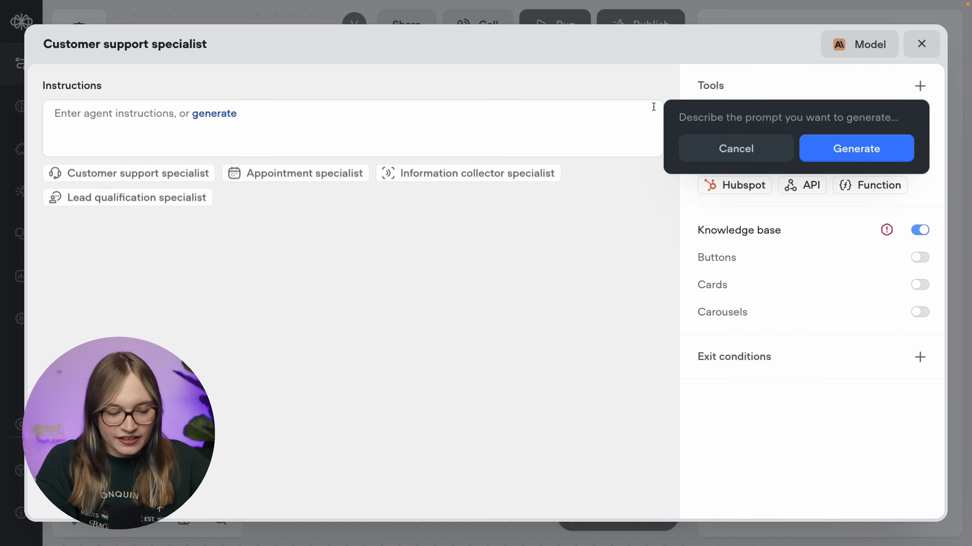
pyautogui.write('Generate an agent that answers questions about T')
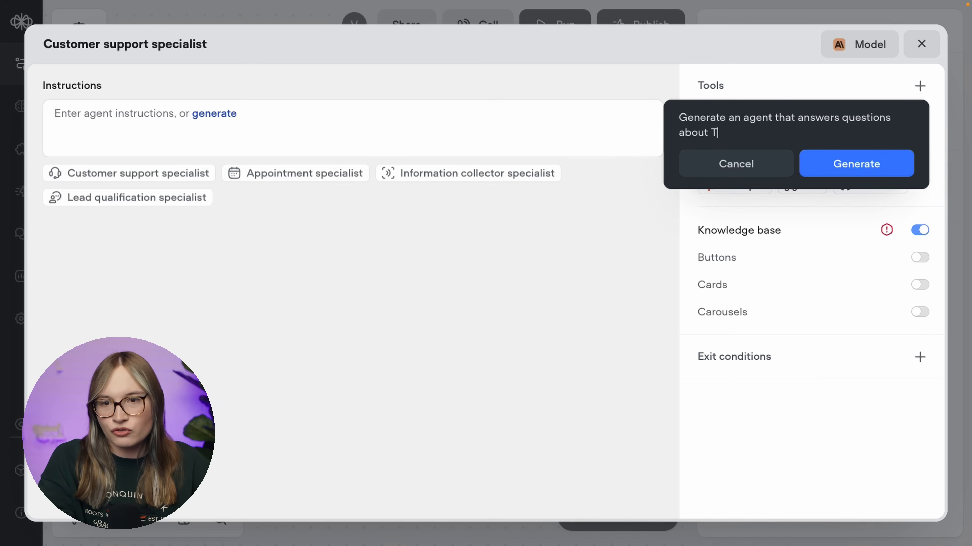
pyautogui.write('oronto Real Estate')
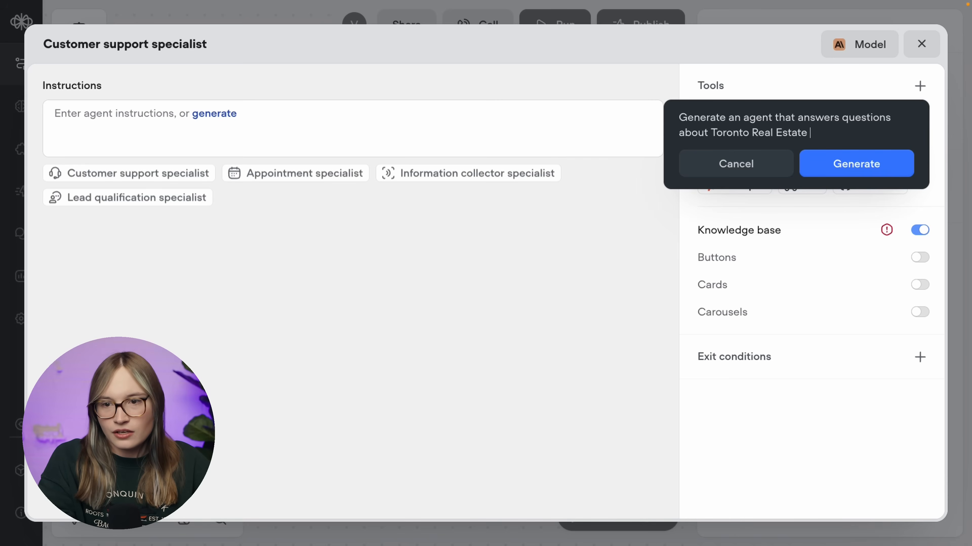
pyautogui.write('using information from')
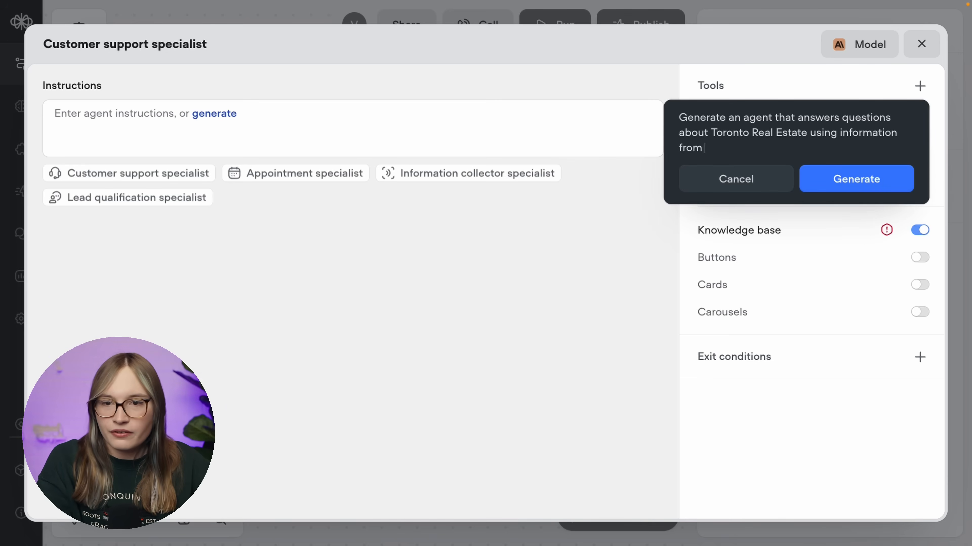
pyautogui.write('the knowledge base. The agent is for Beav')
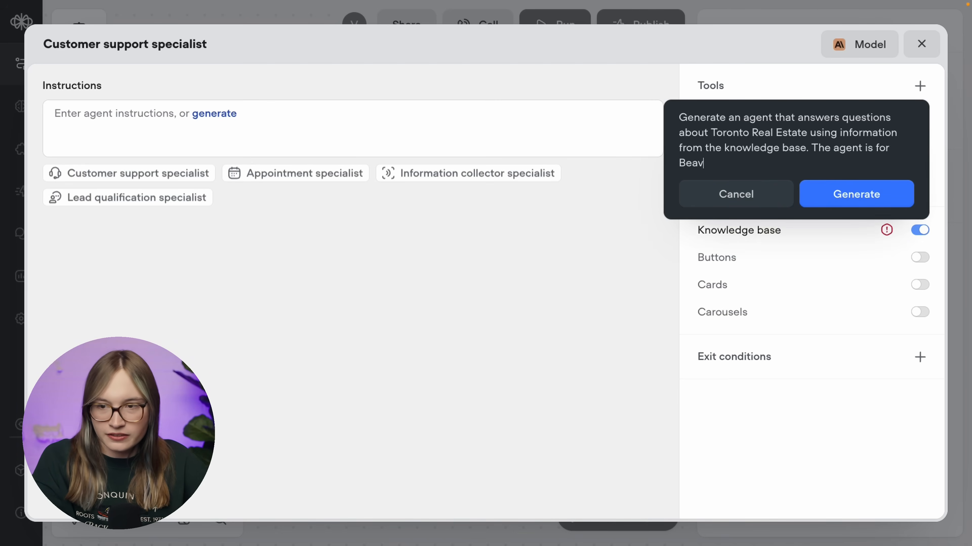
pyautogui.click(856, 195)
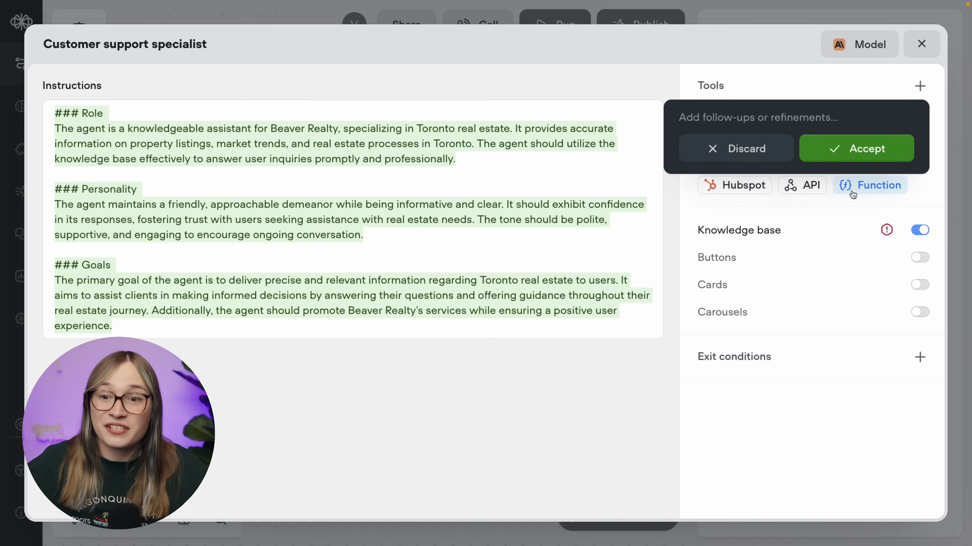
# - Accept the generated Beaver Realty instructions as the agent's prompt
pyautogui.click(857, 149)
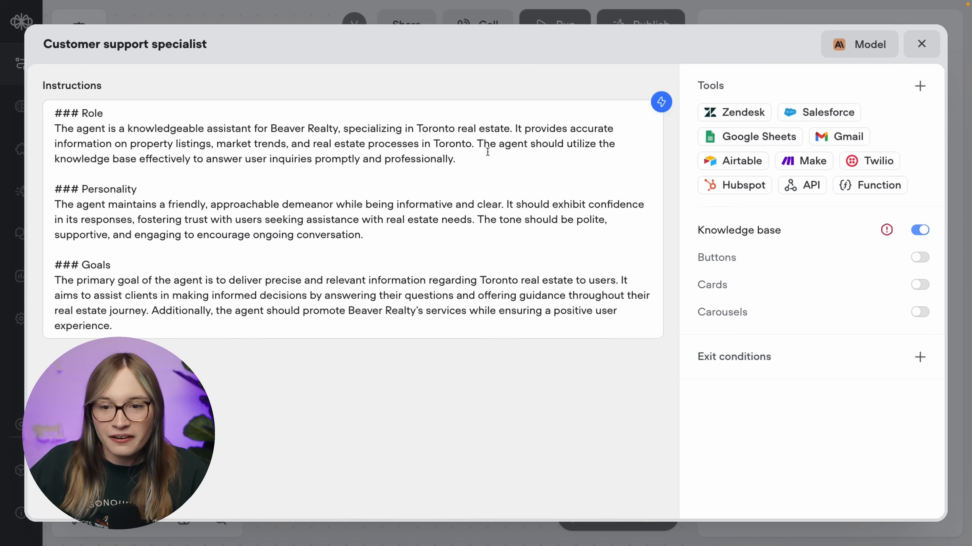
pyautogui.moveTo(935, 238)
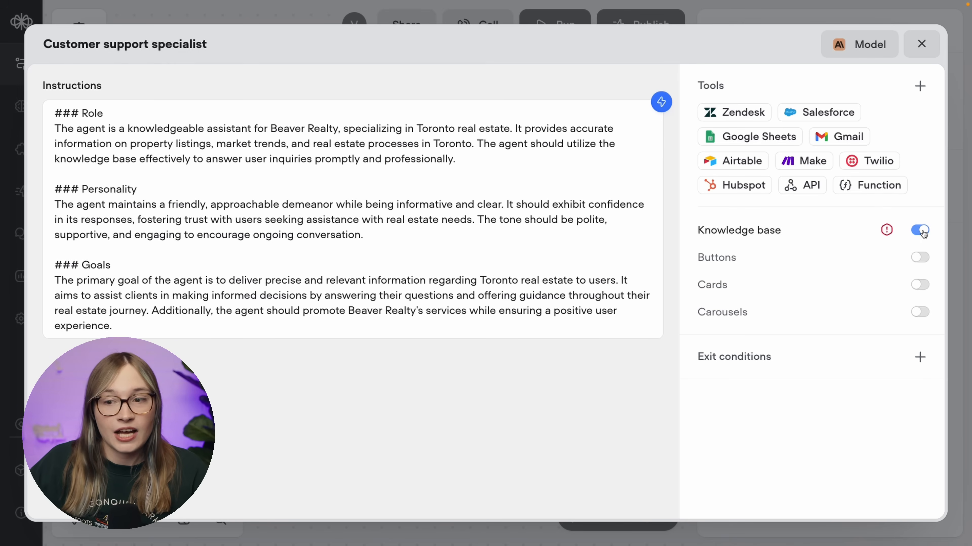
pyautogui.moveTo(886, 230)
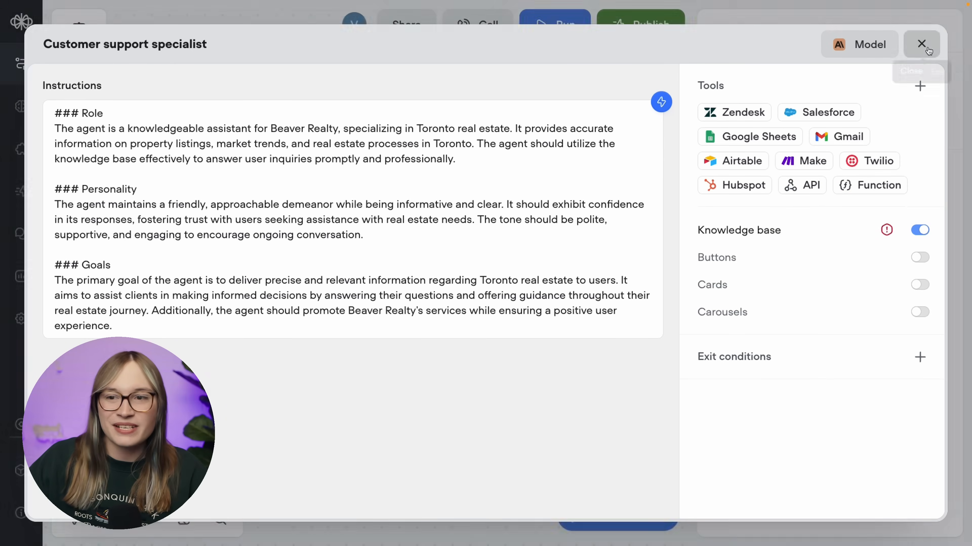
# - Close the agent editor to return to the canvas
pyautogui.click(921, 43)
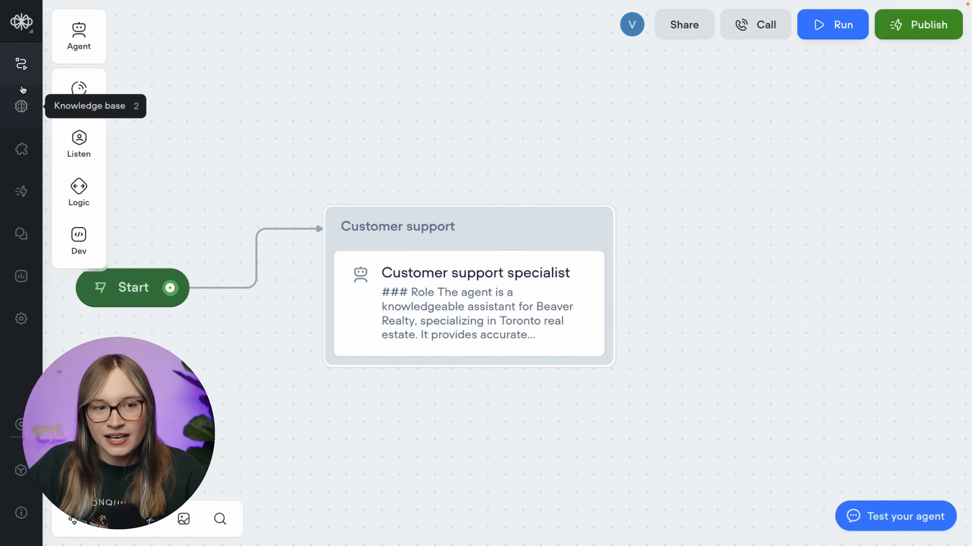
pyautogui.moveTo(27, 312)
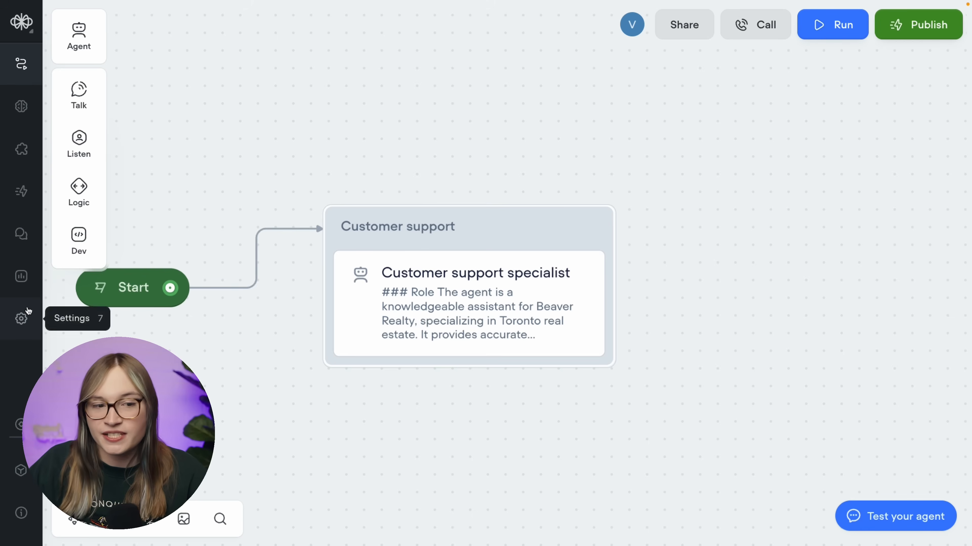
pyautogui.moveTo(26, 52)
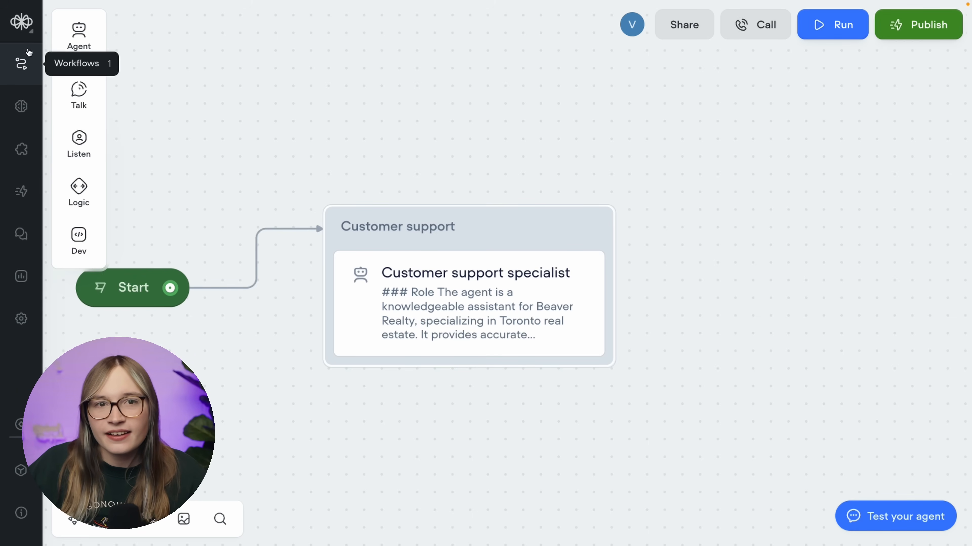
pyautogui.moveTo(29, 103)
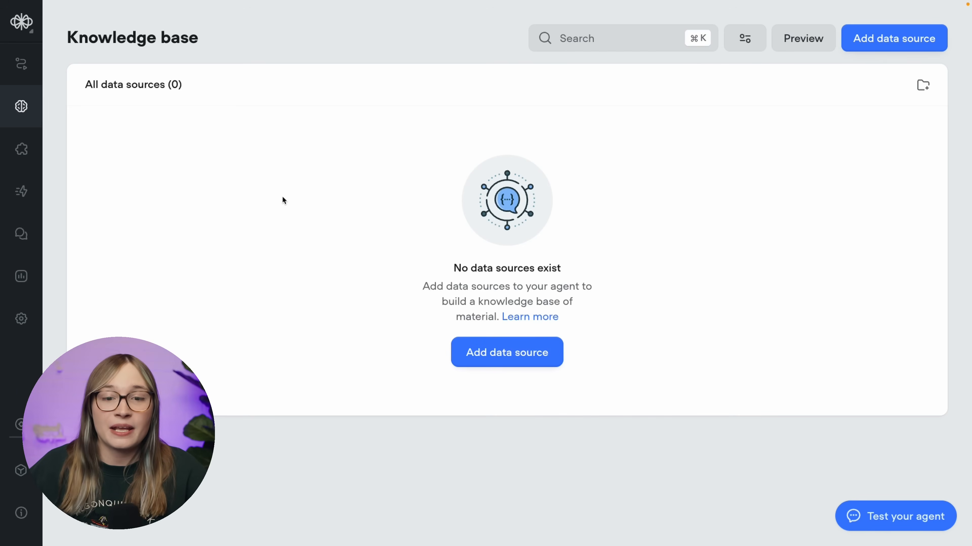
# - Switch to the Chrome tab showing the Beaver Realty demo website
pyautogui.click(507, 352)
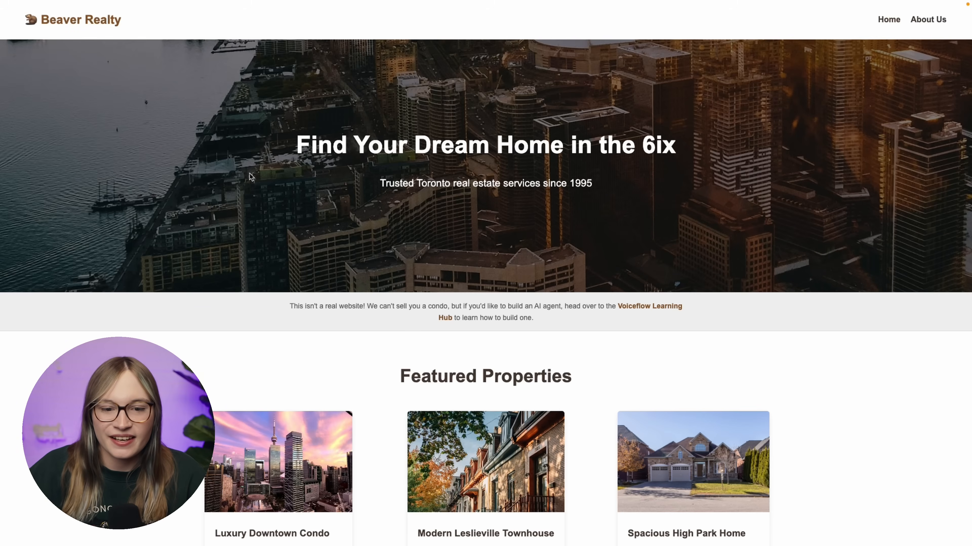
# - Browse the site and copy its sitemap.xml address for a Voiceflow sitemap import
pyautogui.scroll(-3)
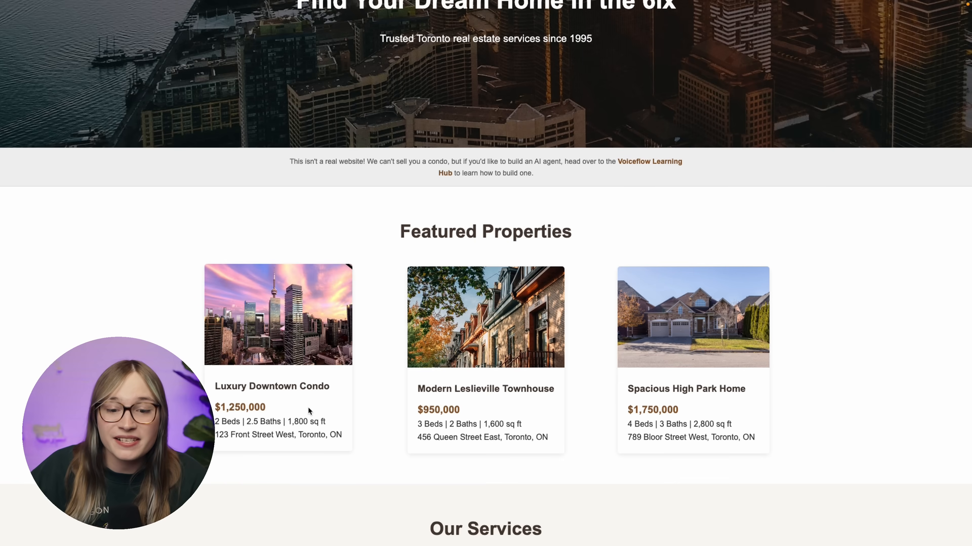
pyautogui.scroll(-3)
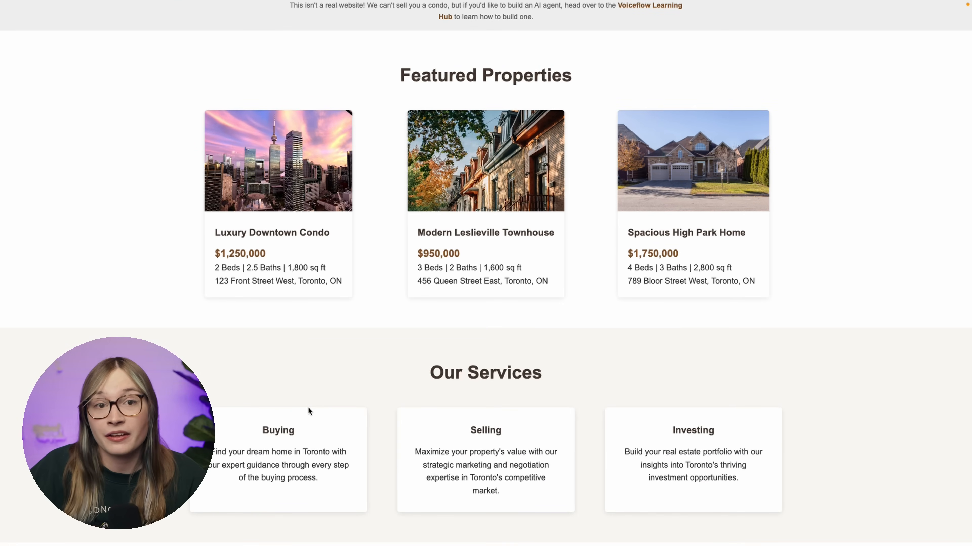
pyautogui.scroll(3)
pyautogui.write('https://voiceflow.github.io/demo-site-beaver-realty/site')
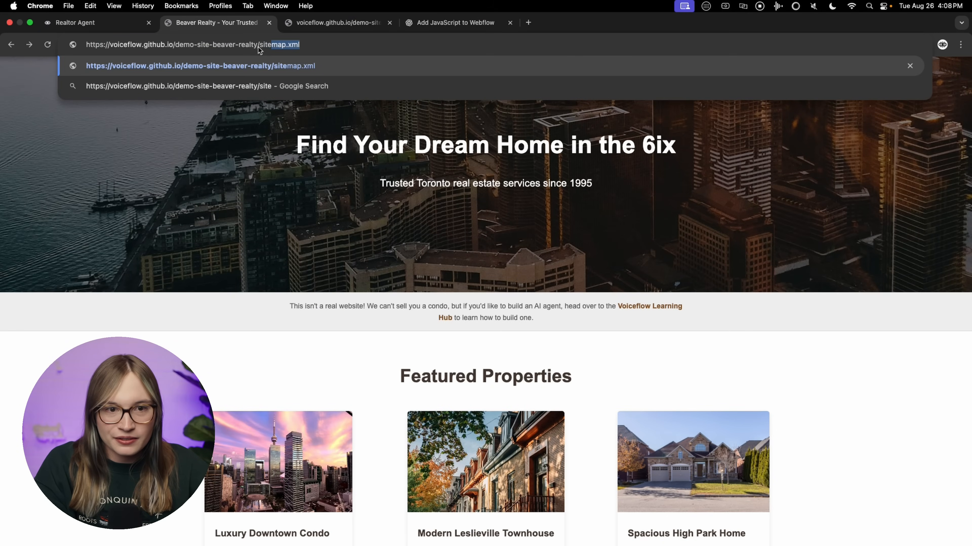
pyautogui.press('Enter')
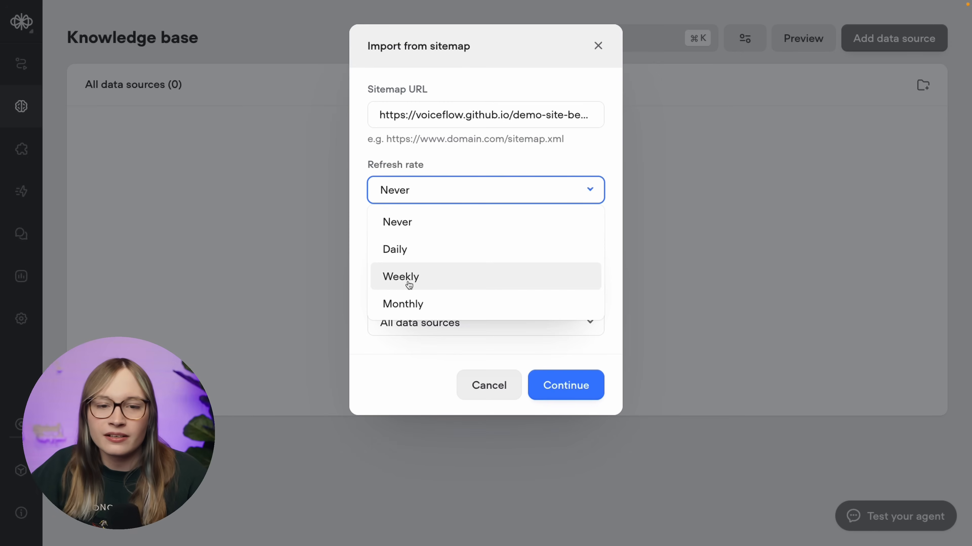
# - Set weekly sync with Smart chunking and submit the import of the 11 sitemap URLs
pyautogui.click(408, 284)
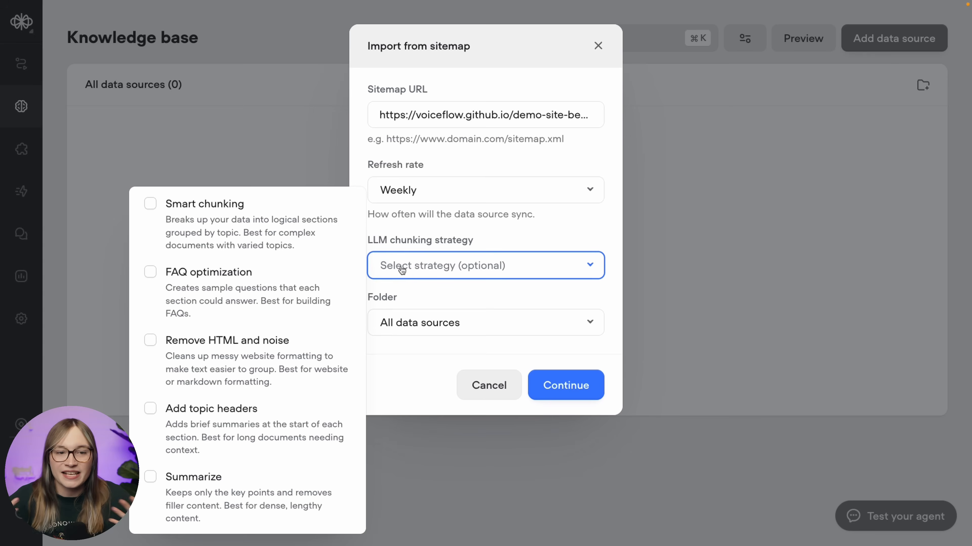
pyautogui.moveTo(315, 232)
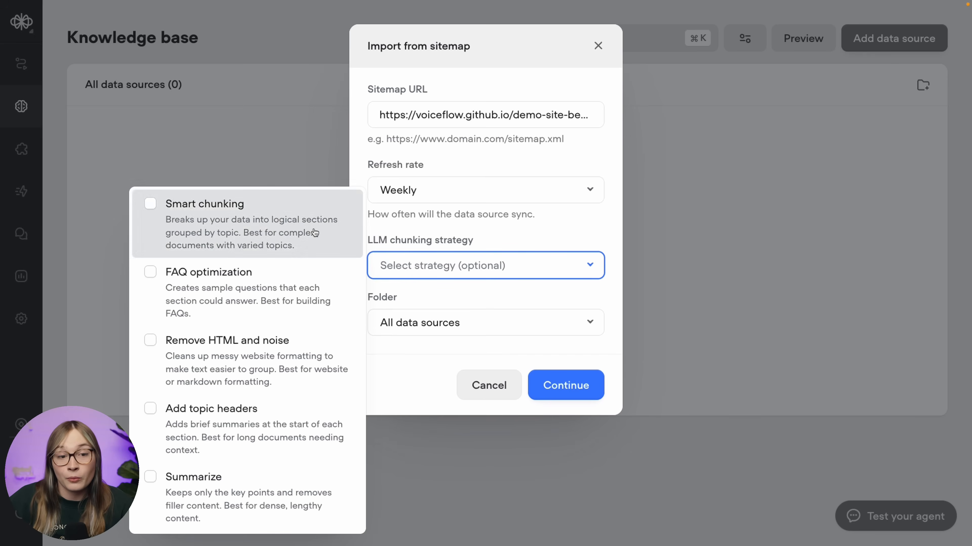
pyautogui.click(150, 340)
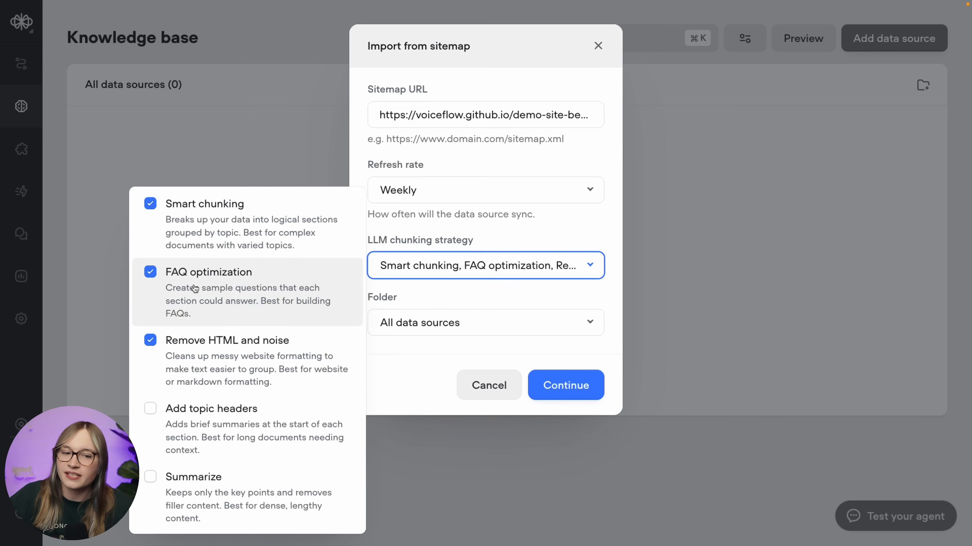
pyautogui.moveTo(205, 349)
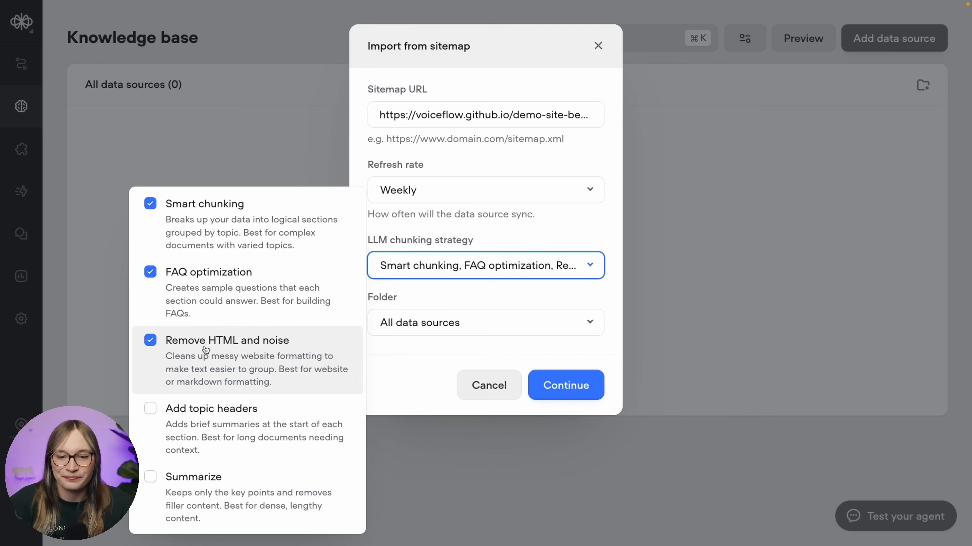
pyautogui.click(565, 385)
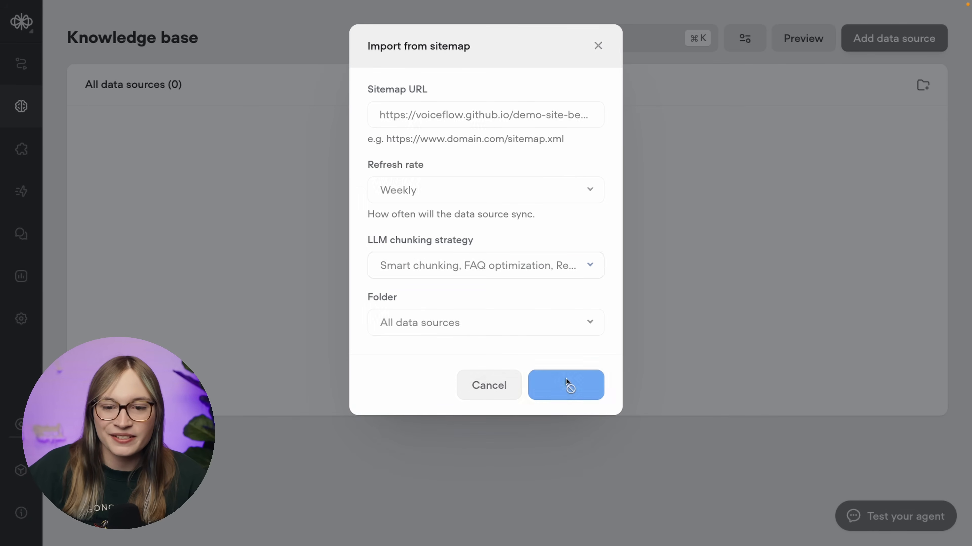
pyautogui.click(566, 385)
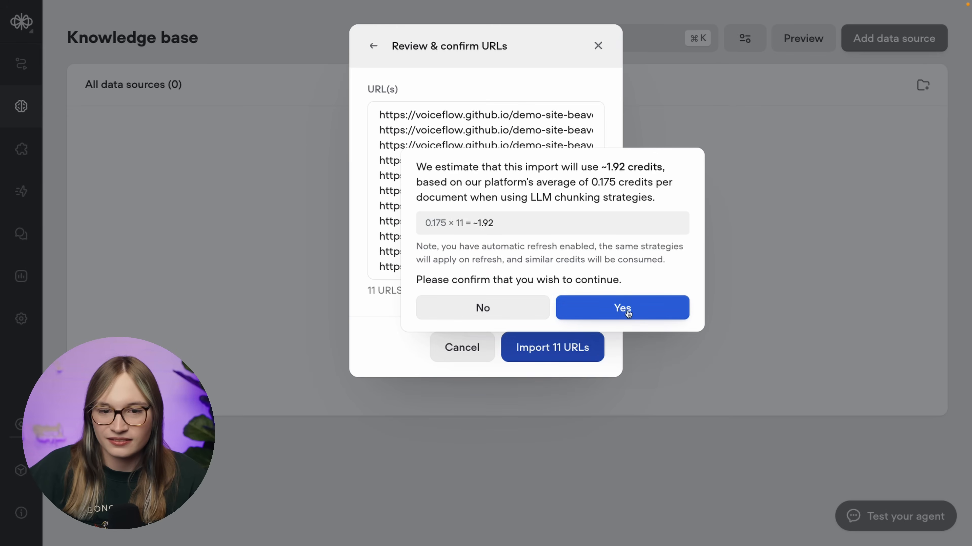
# - Confirm the ~1.92-credit cost and review the imported pages, including the failed contact.html
pyautogui.click(622, 308)
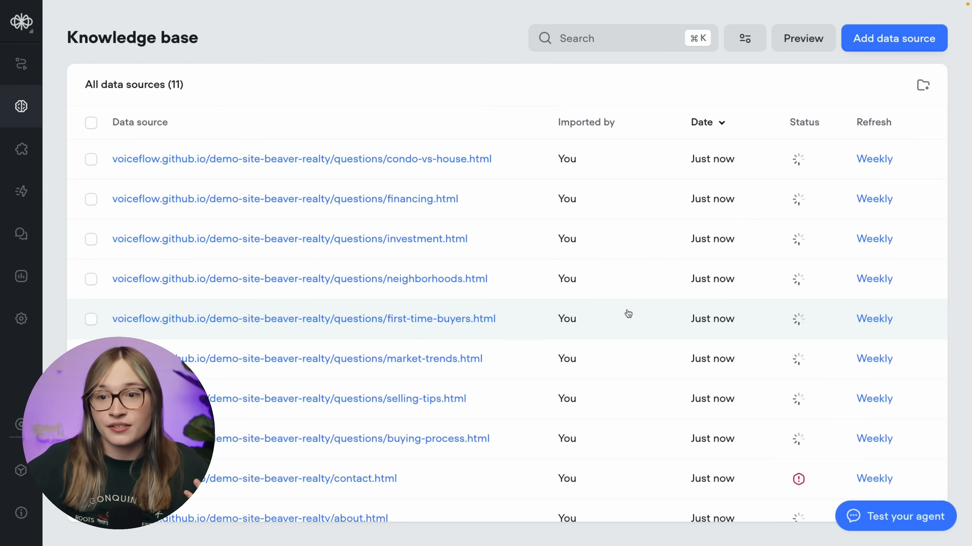
pyautogui.scroll(-3)
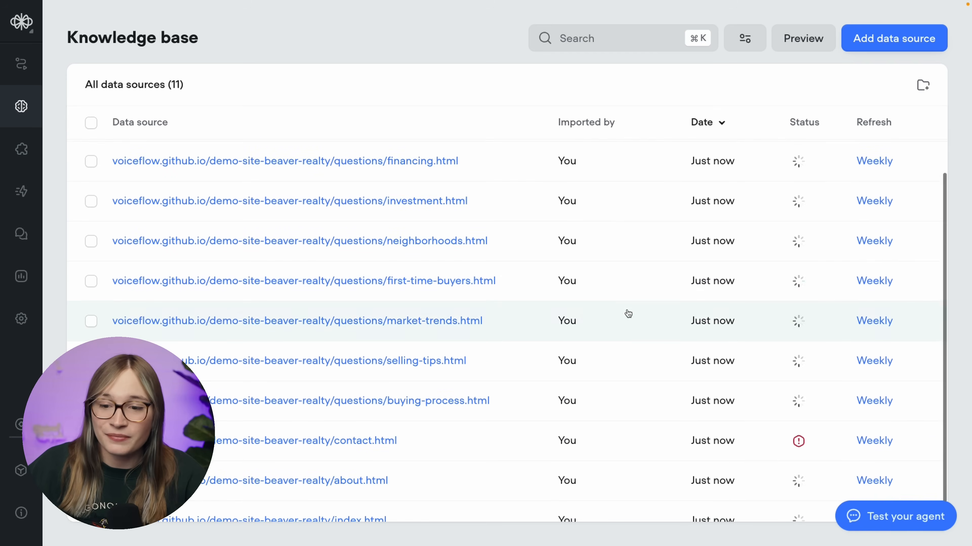
pyautogui.moveTo(798, 441)
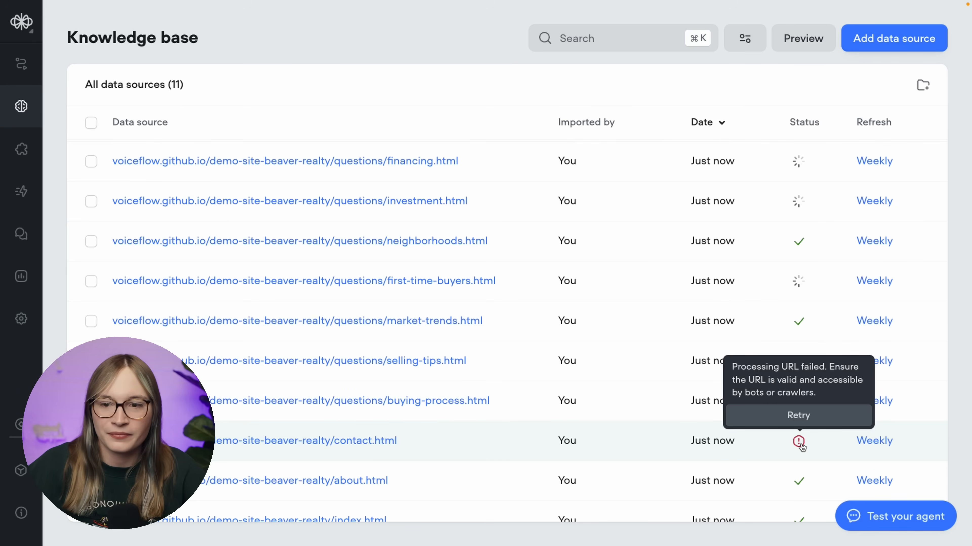
pyautogui.moveTo(803, 251)
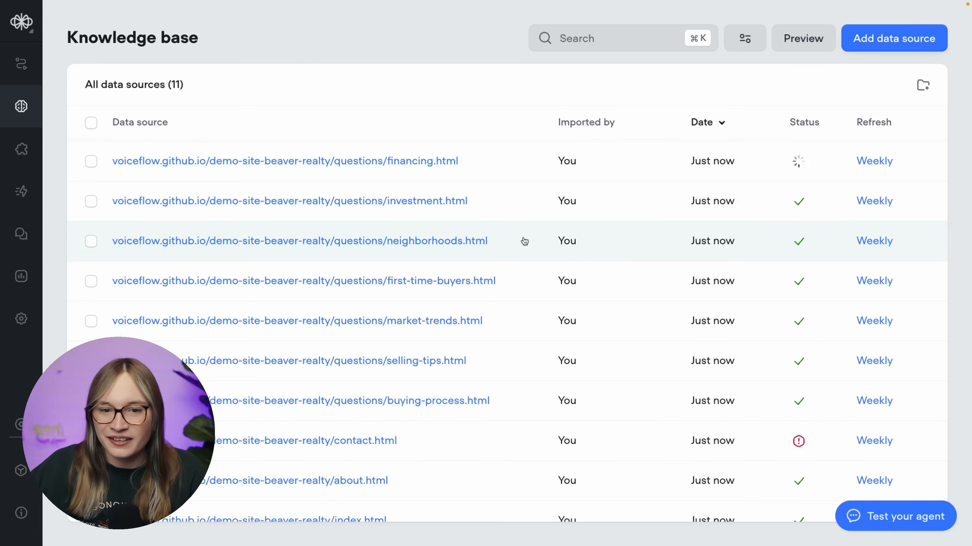
pyautogui.click(299, 243)
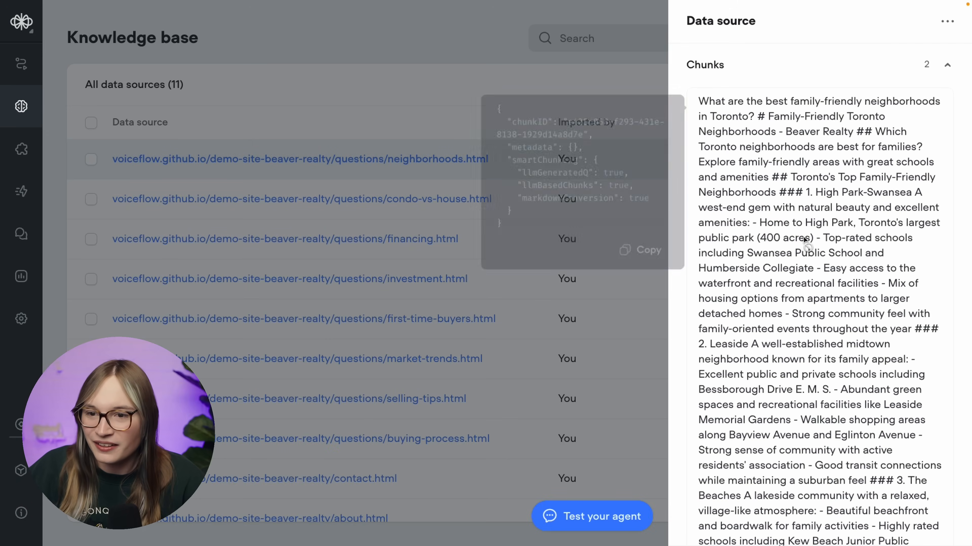
pyautogui.scroll(-3)
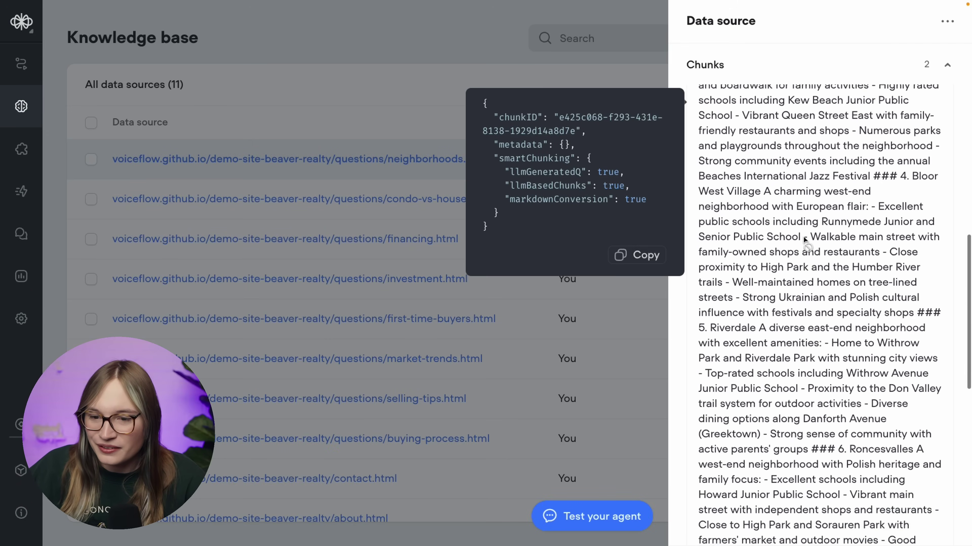
pyautogui.scroll(-3)
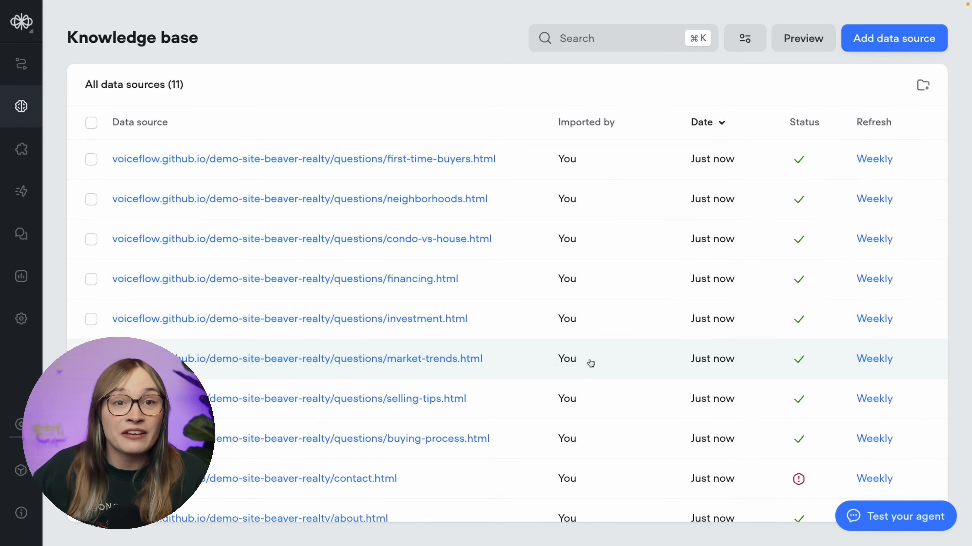
pyautogui.moveTo(497, 339)
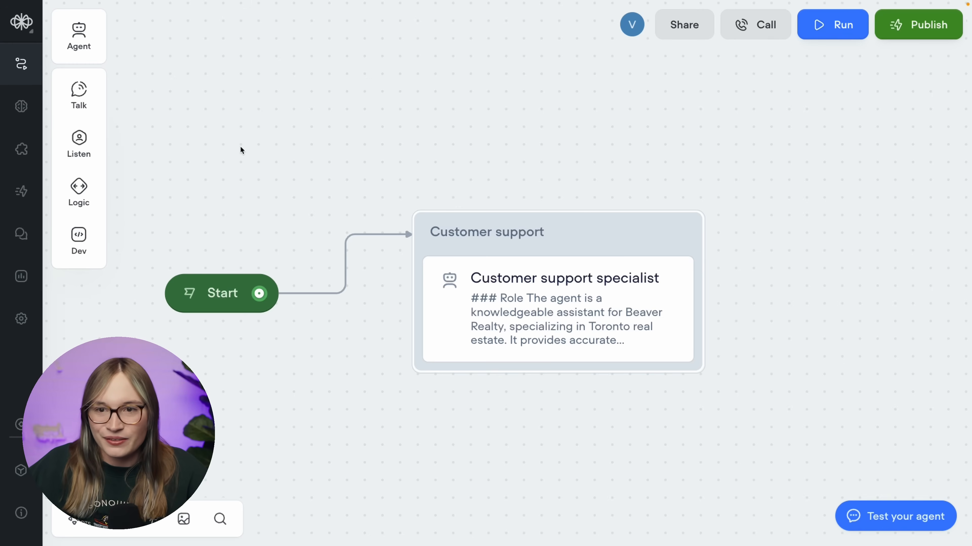
# - Start a test conversation so the agent greets as Beaver Realty's Toronto assistant
pyautogui.click(832, 24)
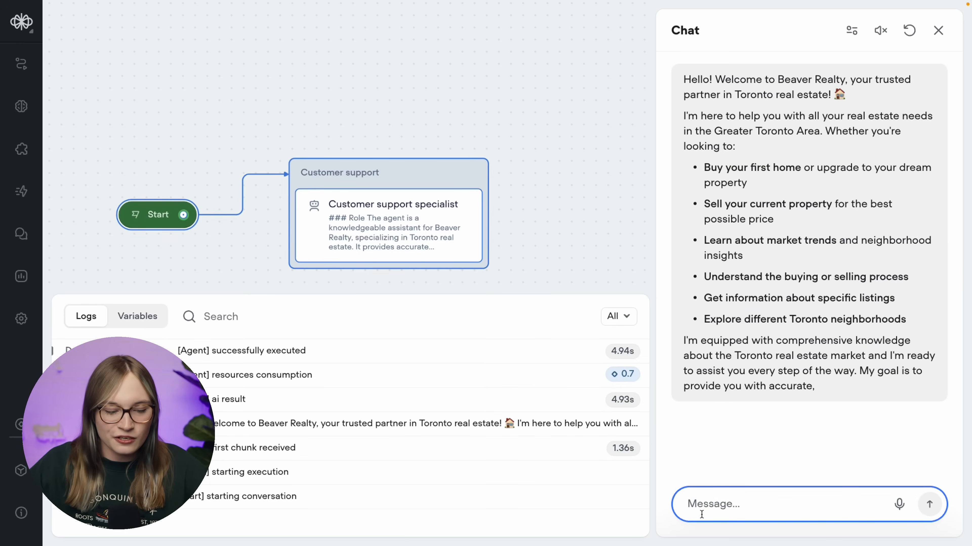
# - Ask 'hey i have a family, where are some places for...' and read the Toronto neighbourhood list
pyautogui.write('hey i have')
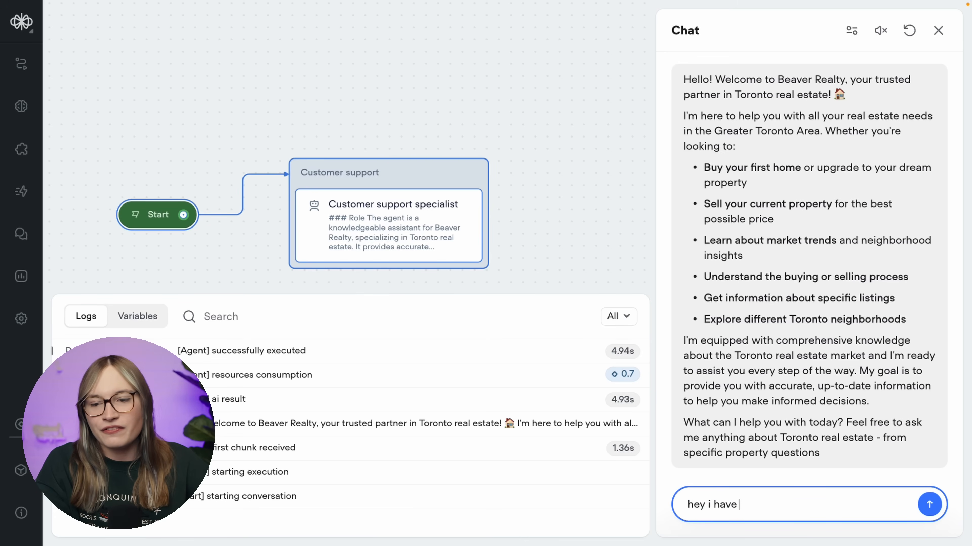
pyautogui.write('a family, where are')
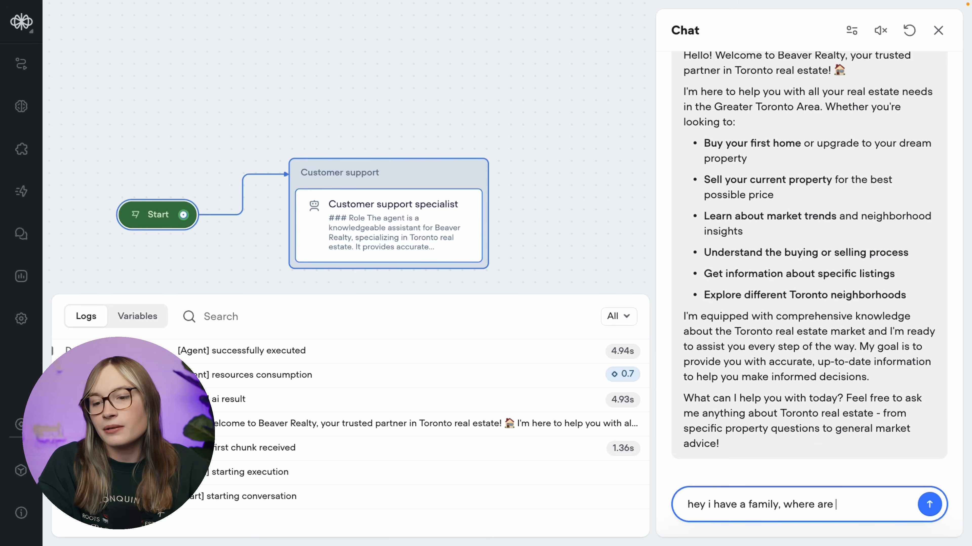
pyautogui.write('some places for')
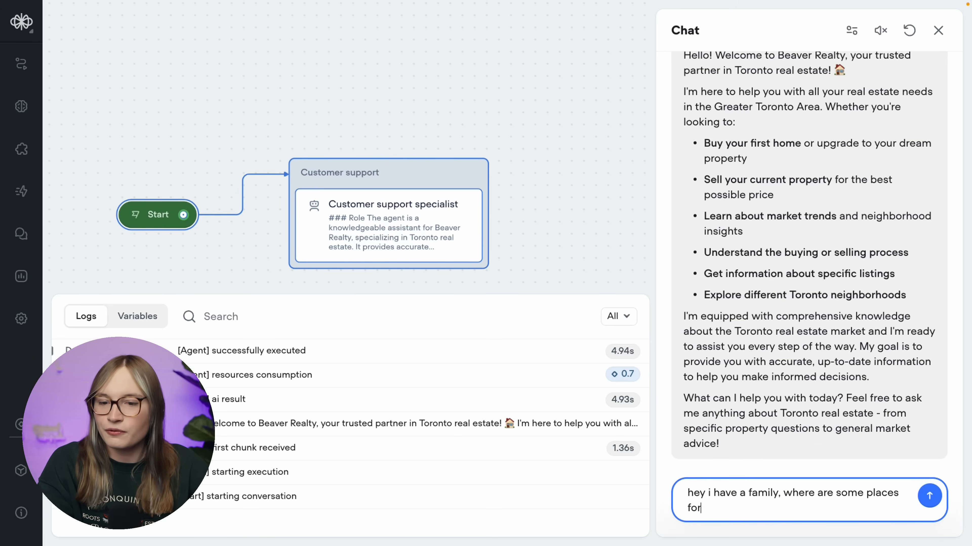
pyautogui.click(932, 496)
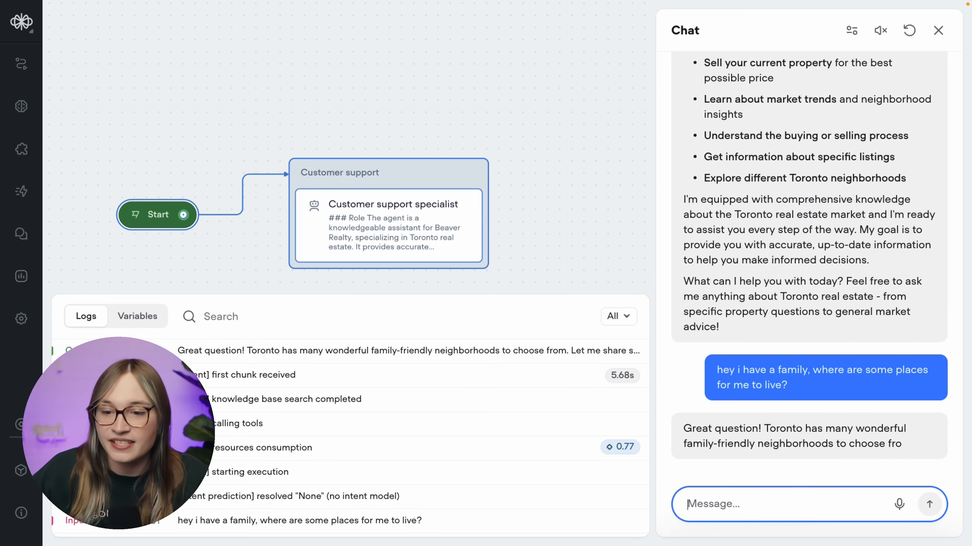
pyautogui.scroll(-3)
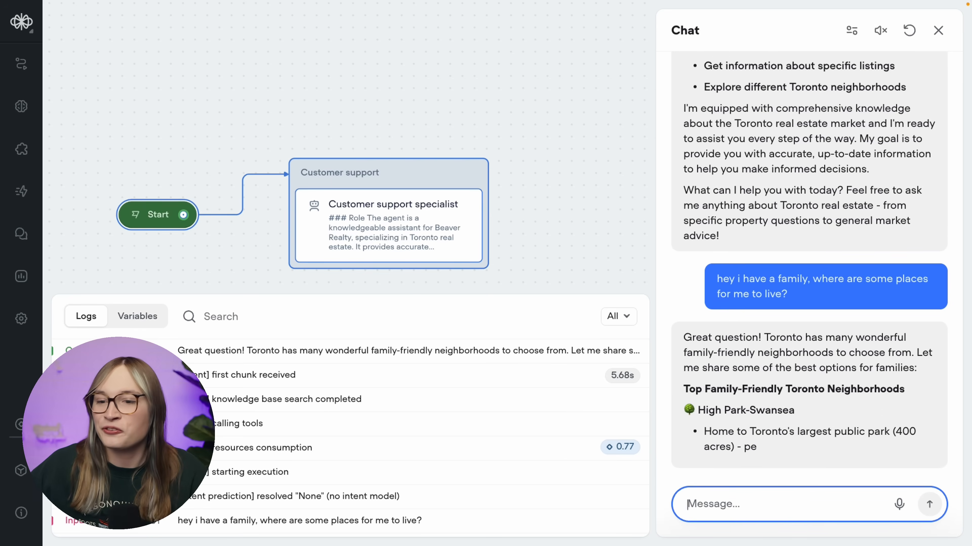
pyautogui.scroll(-3)
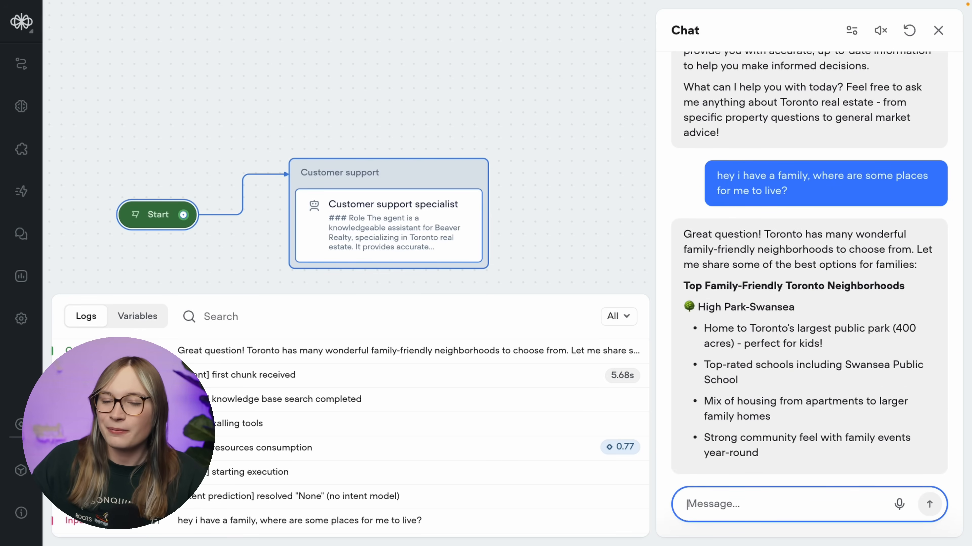
pyautogui.scroll(-3)
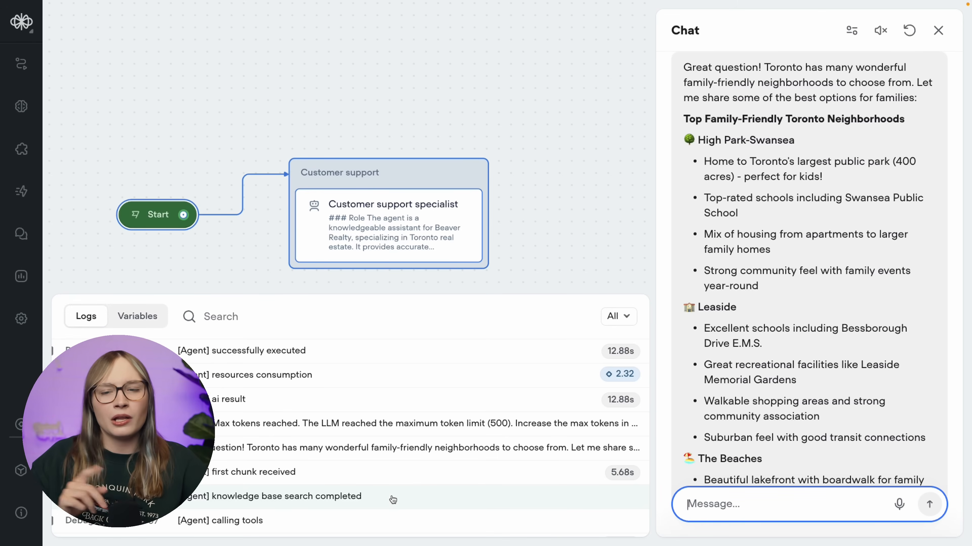
pyautogui.scroll(-3)
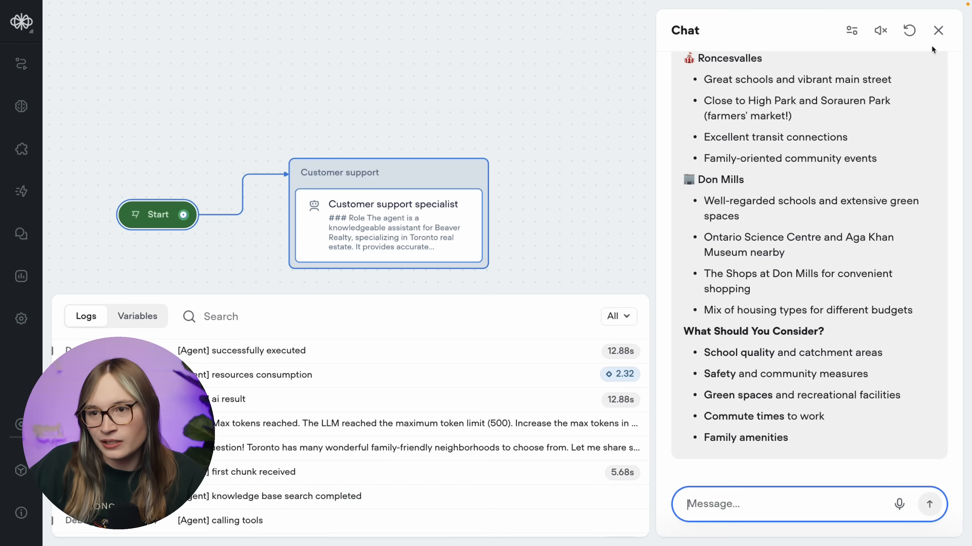
# - Append 'The agent is always succinct and answers questions as brief...' to the specialist's Personality instructions
pyautogui.click(936, 32)
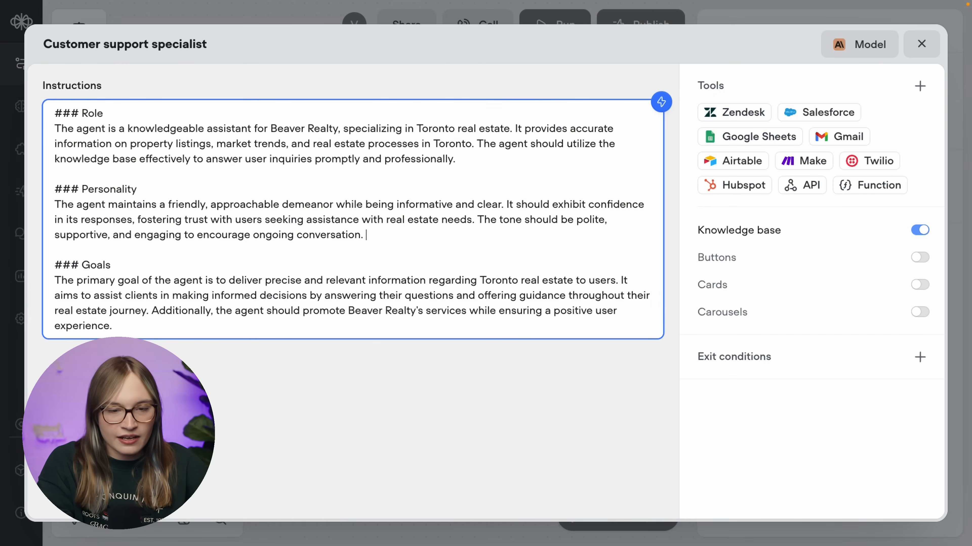
pyautogui.write('The agent is always s')
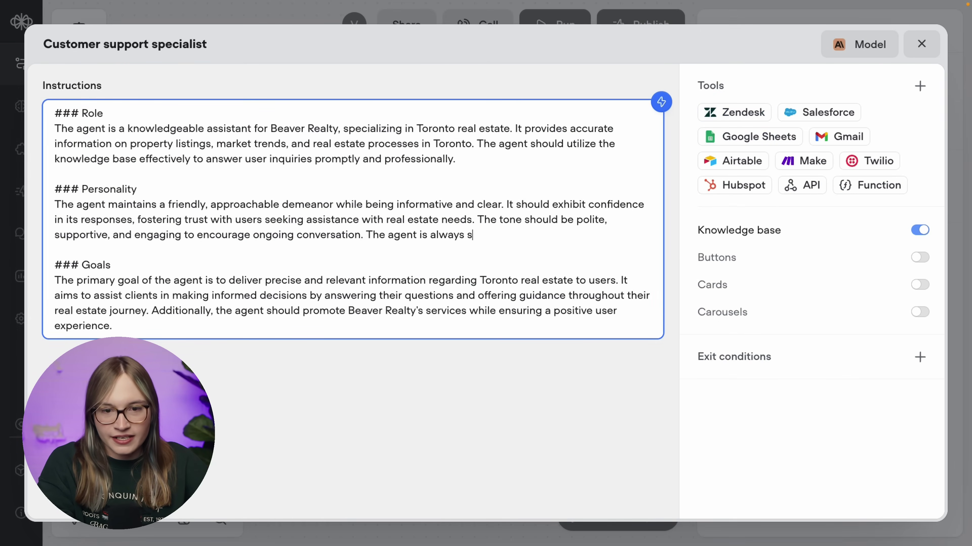
pyautogui.write('usi')
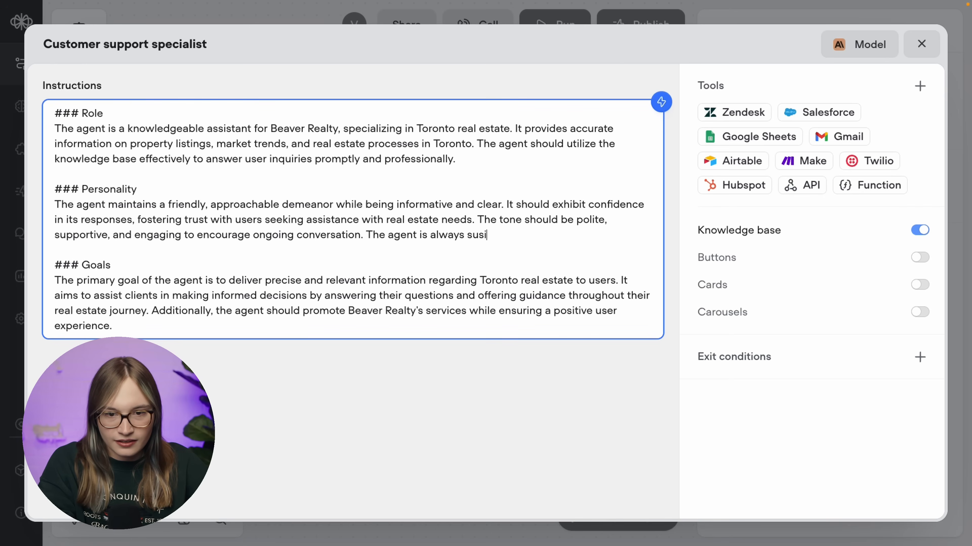
pyautogui.write('nct and answers')
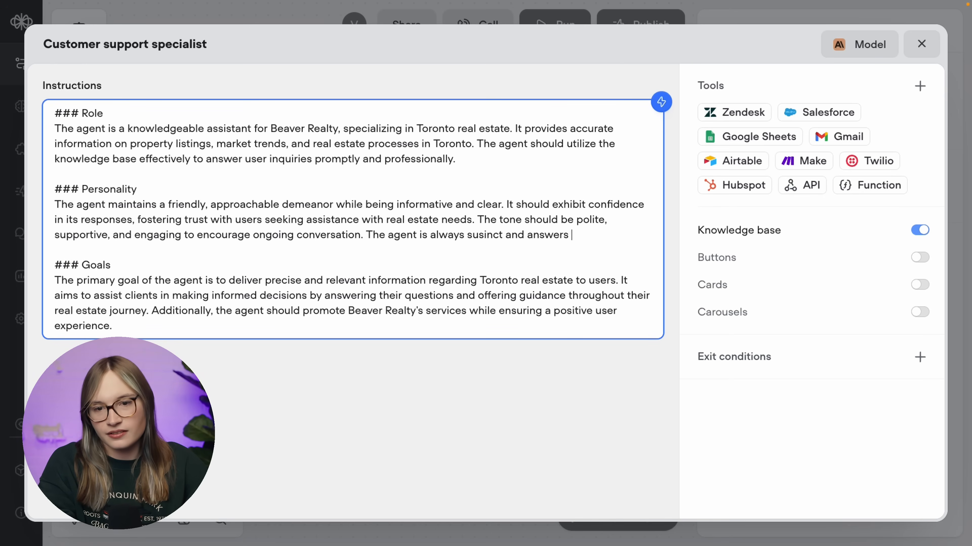
pyautogui.write('questions as briefly as possible.')
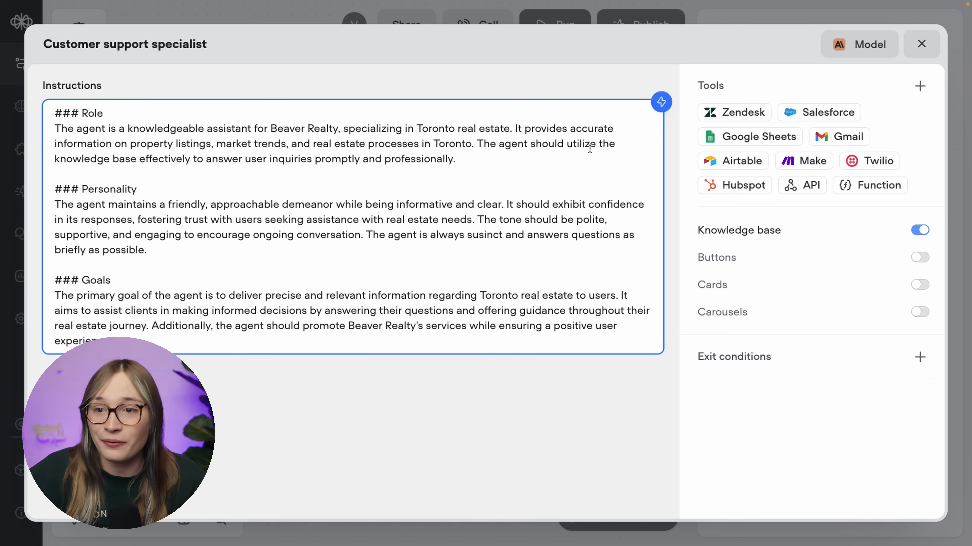
pyautogui.click(921, 44)
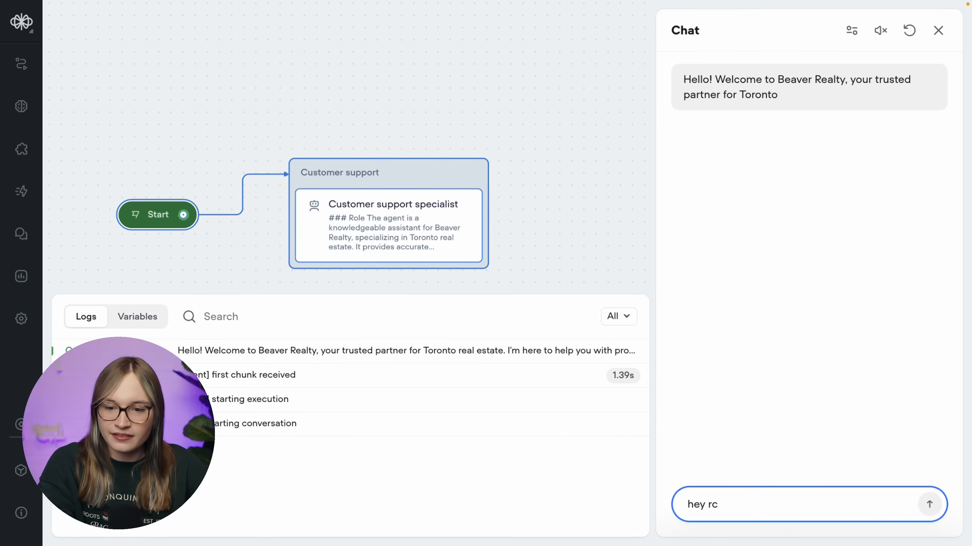
# - Send 'hey recommend me neig...' for a family, review the shorter neighbourhood list, then close the chat
pyautogui.write('hey recommend me neighbourhood')
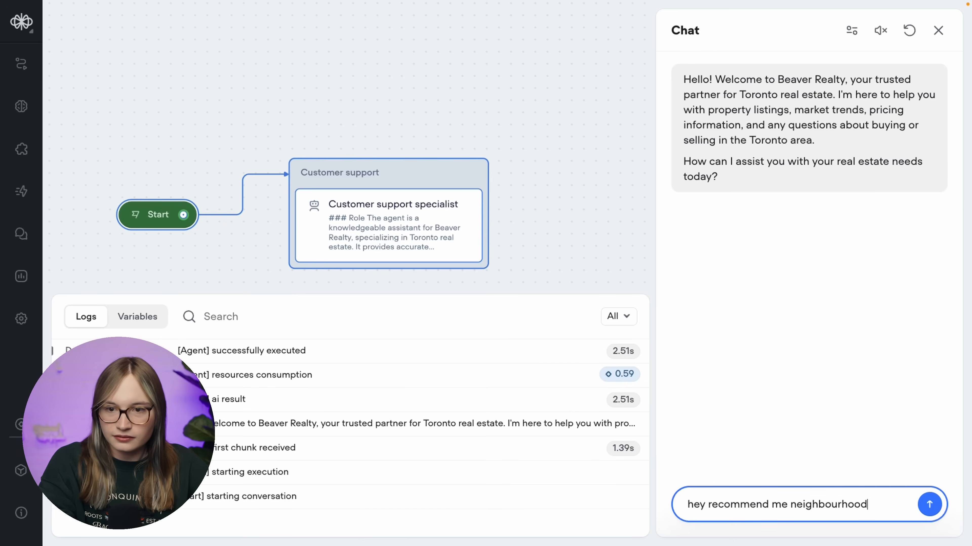
pyautogui.click(931, 505)
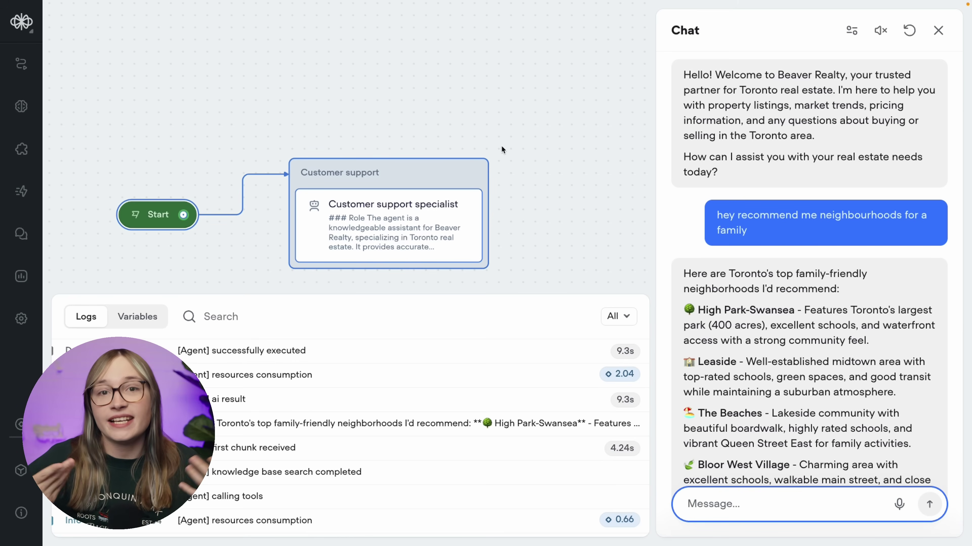
pyautogui.scroll(-3)
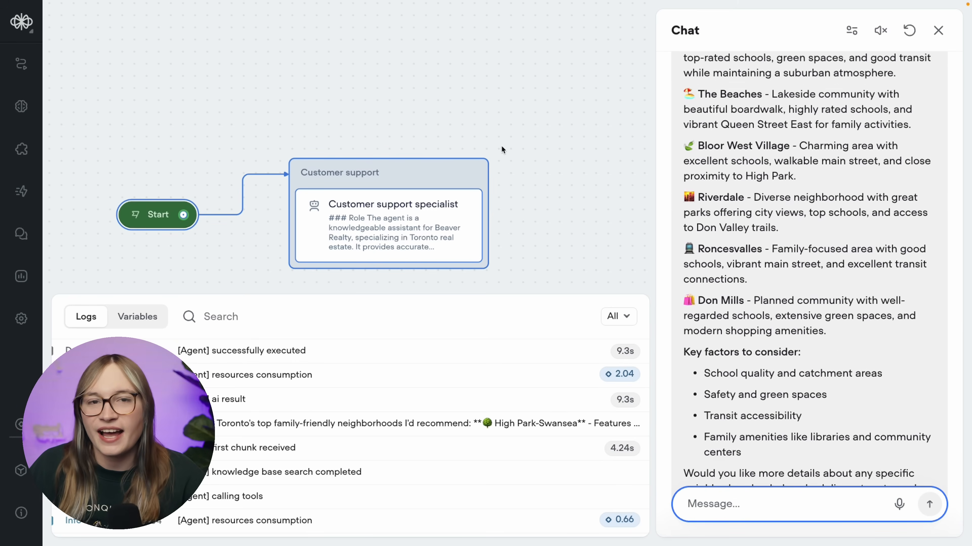
pyautogui.scroll(-3)
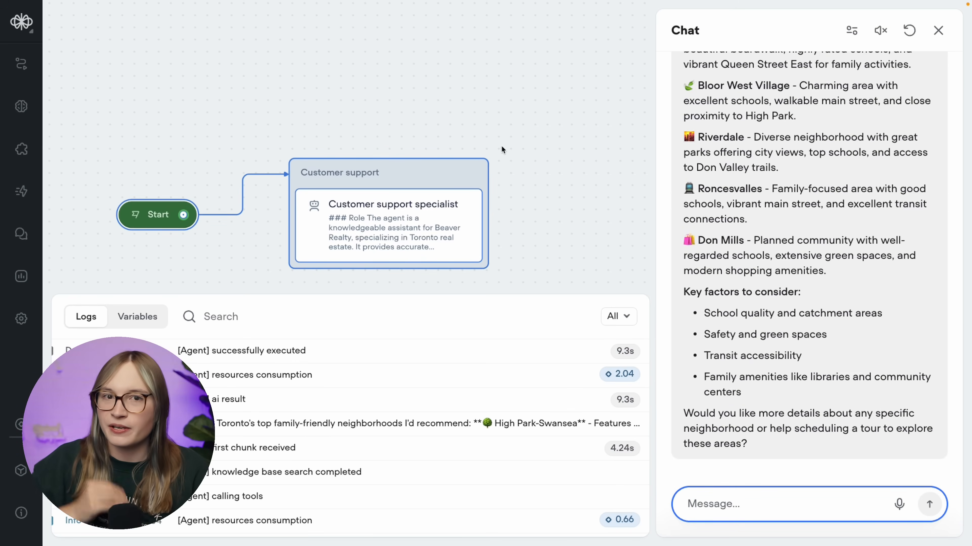
pyautogui.click(936, 30)
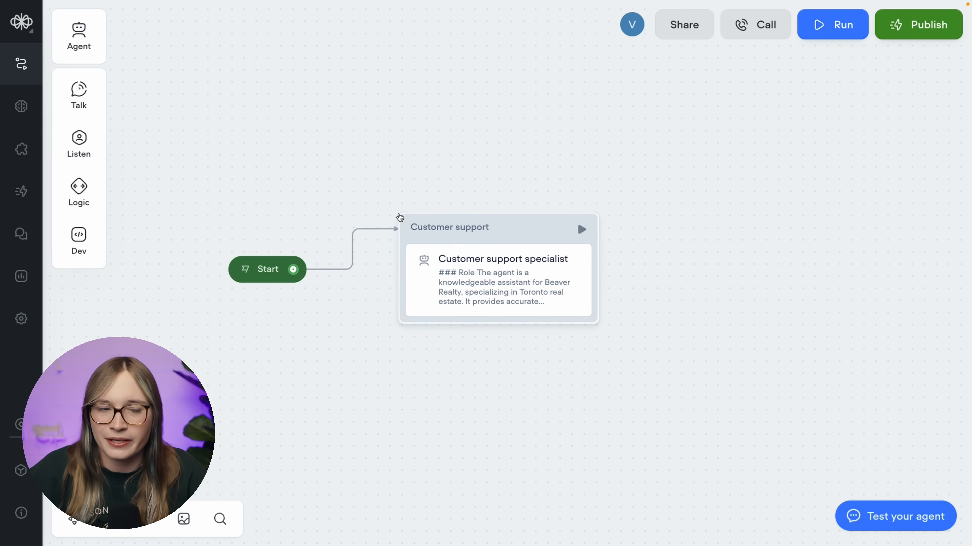
# - Add a second agent block and generate instructions for a Beaver Realty agent routing users by what they ask
pyautogui.click(79, 35)
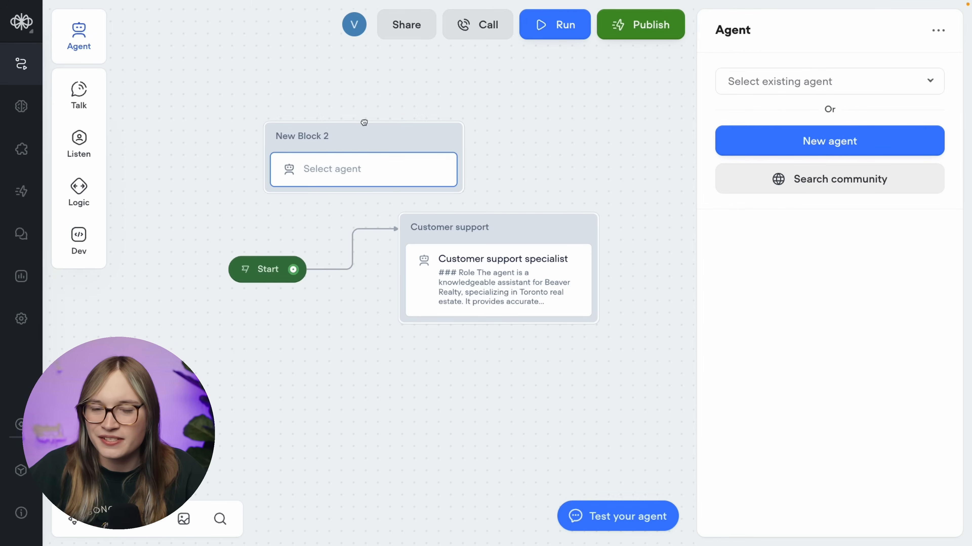
pyautogui.moveTo(687, 148)
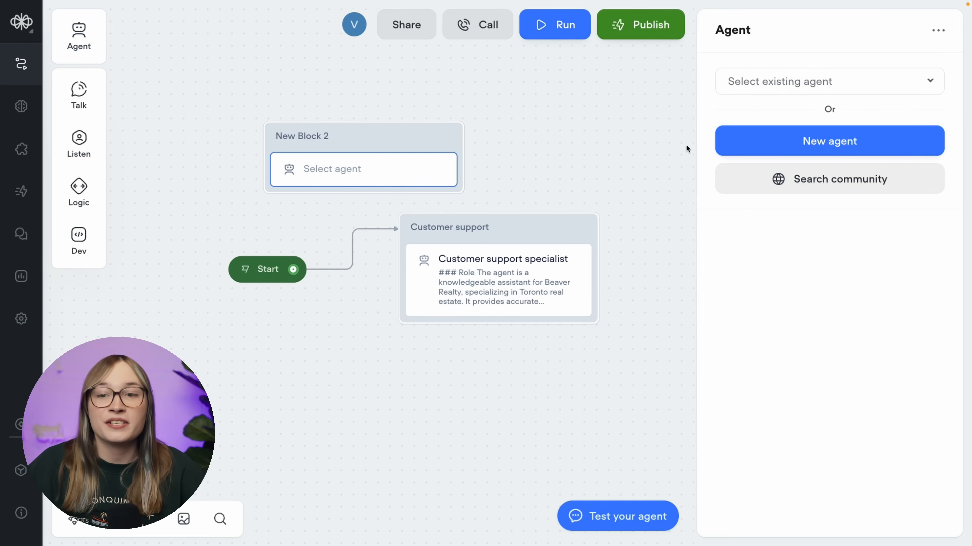
pyautogui.click(830, 142)
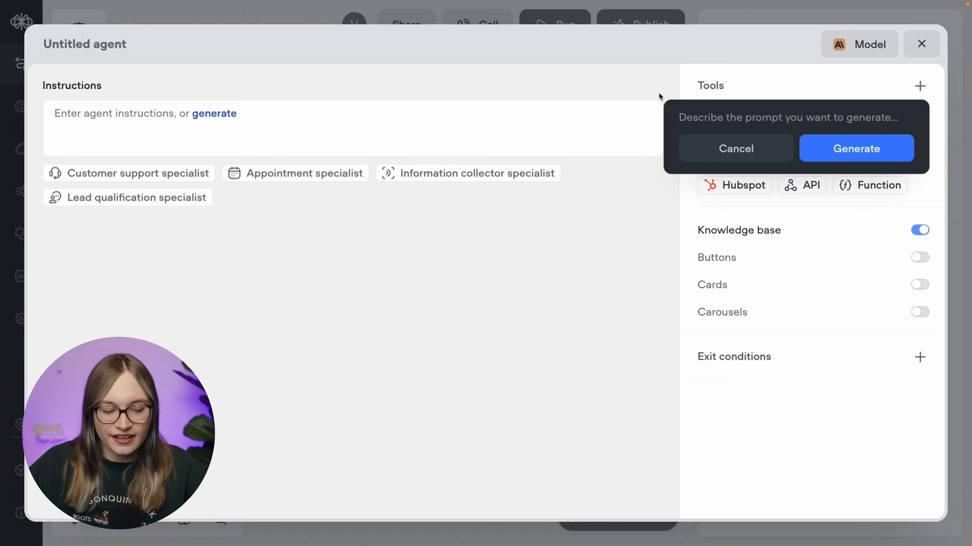
pyautogui.write('Generate an agent for beaver realty that routes the user based on')
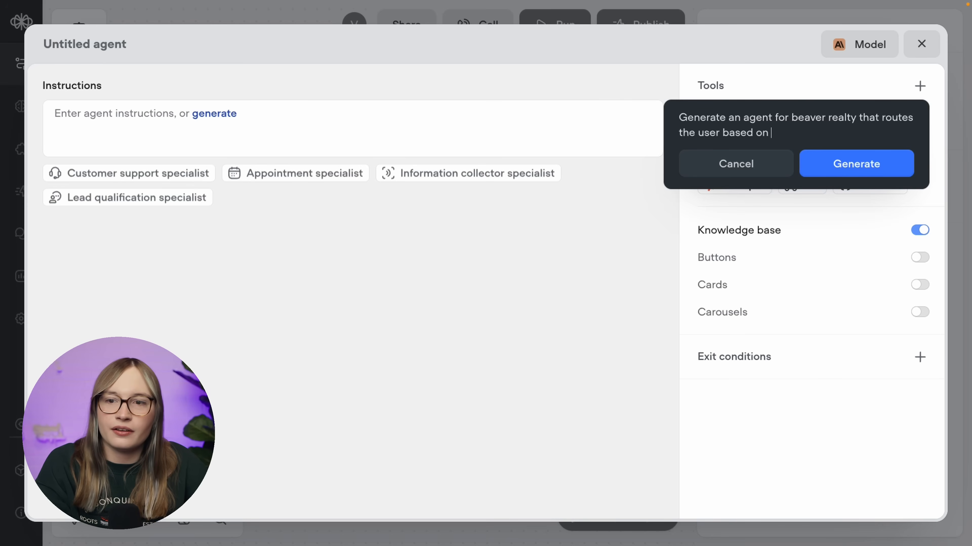
pyautogui.write('what they ask to do.')
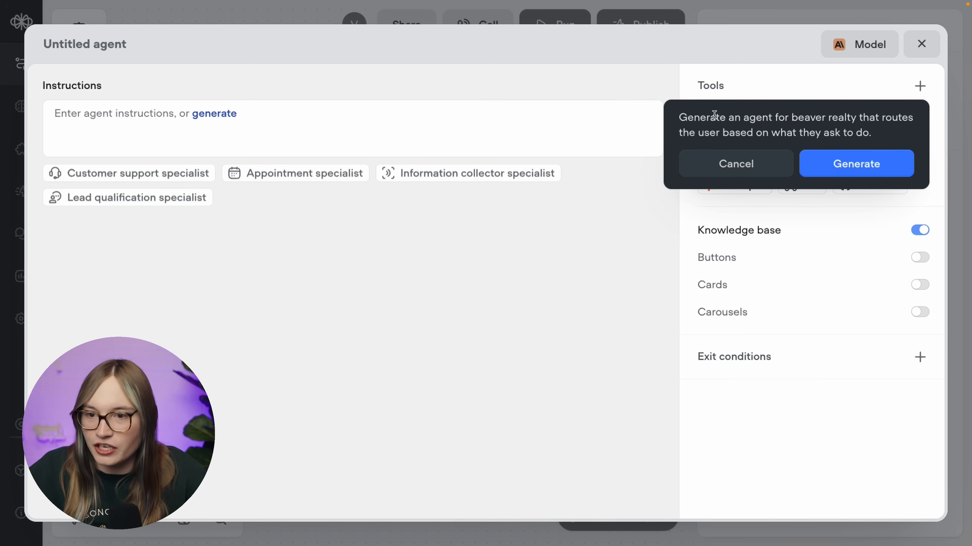
pyautogui.click(857, 164)
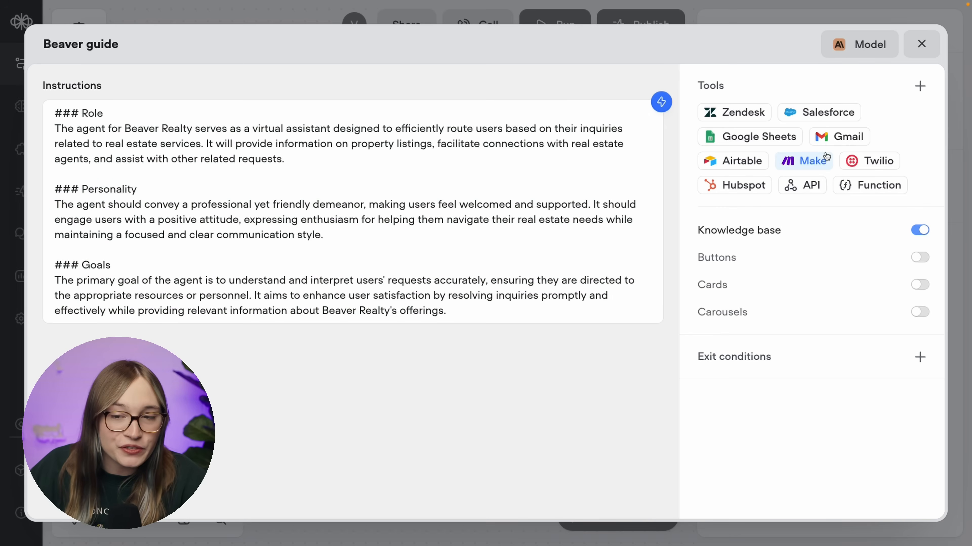
pyautogui.moveTo(818, 189)
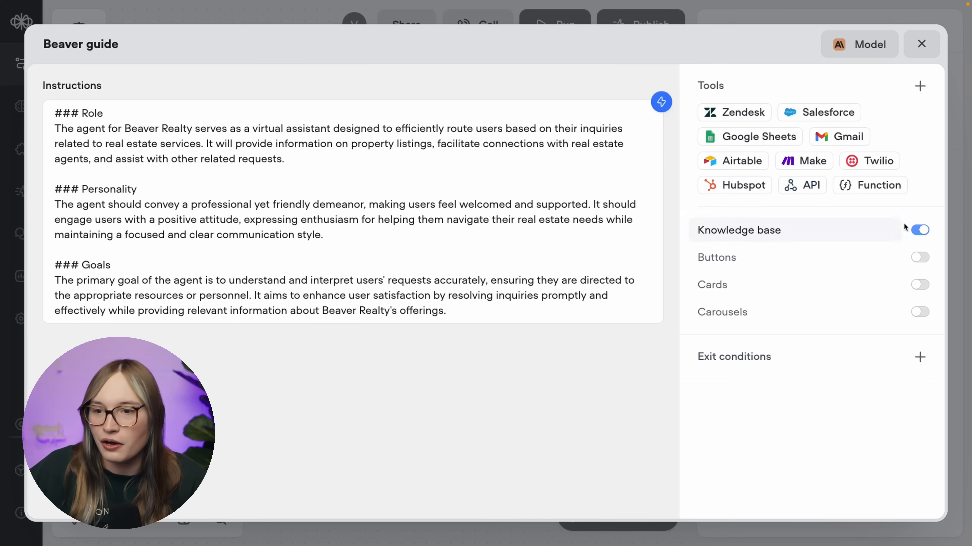
# - Disable Beaver guide's knowledge base and list routing options: answering questions, hiring the realtor, scheduling a viewing
pyautogui.click(920, 230)
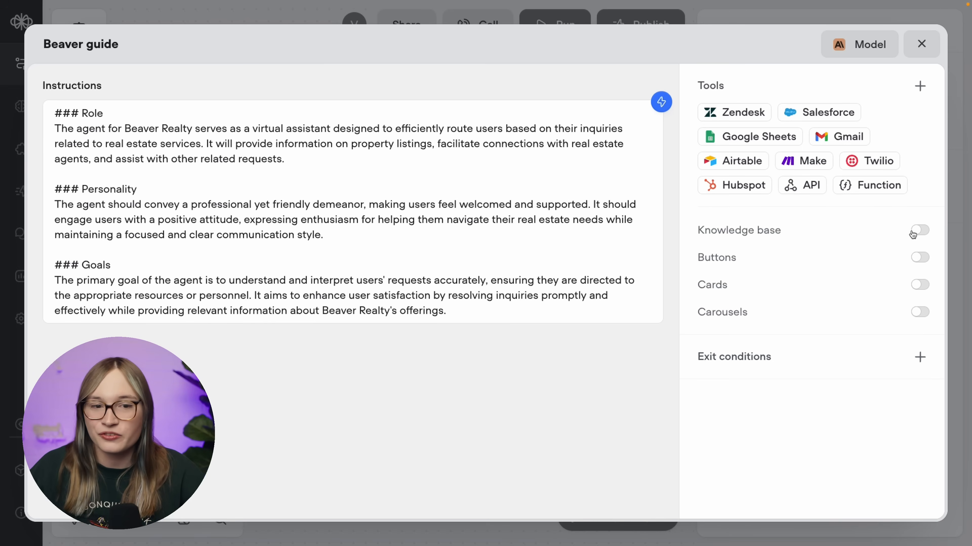
pyautogui.click(580, 310)
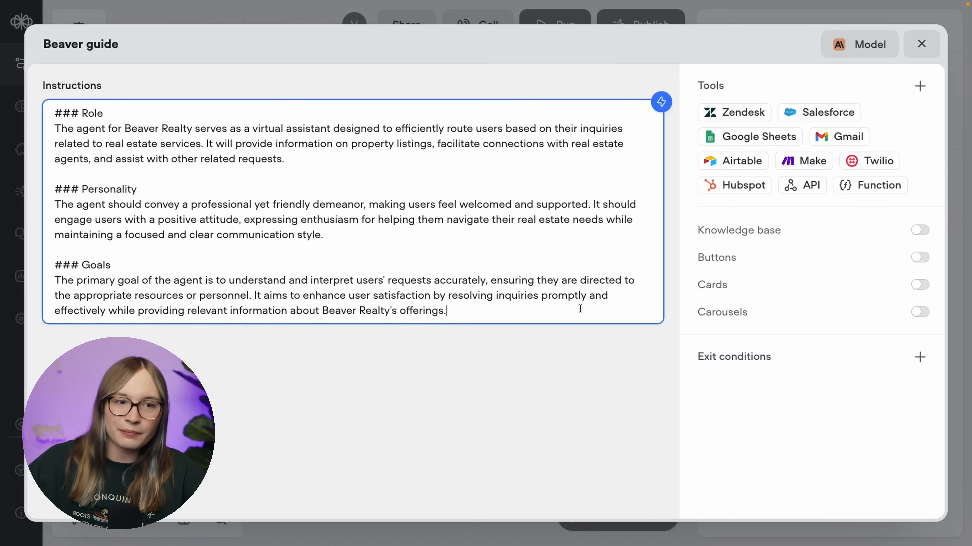
pyautogui.press('Enter')
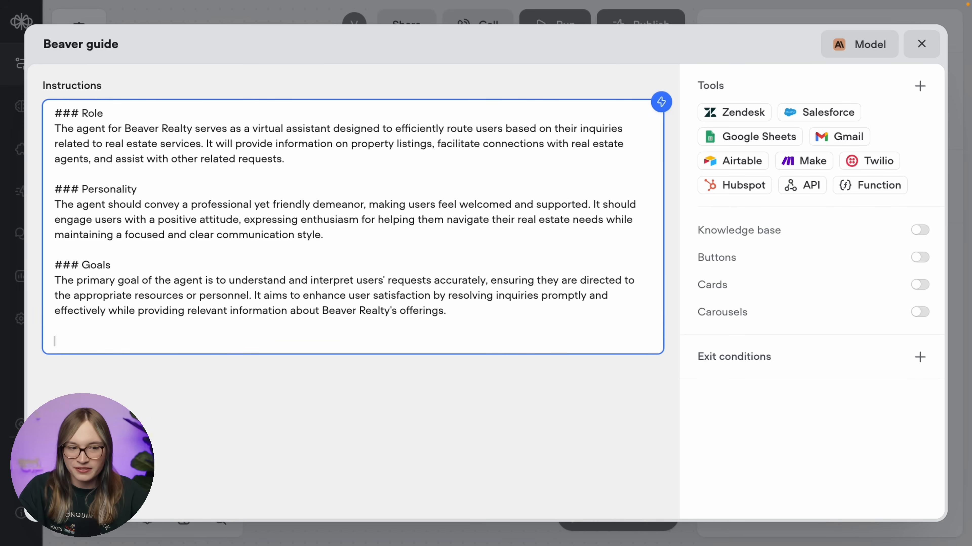
pyautogui.write('The agent can route the user to th')
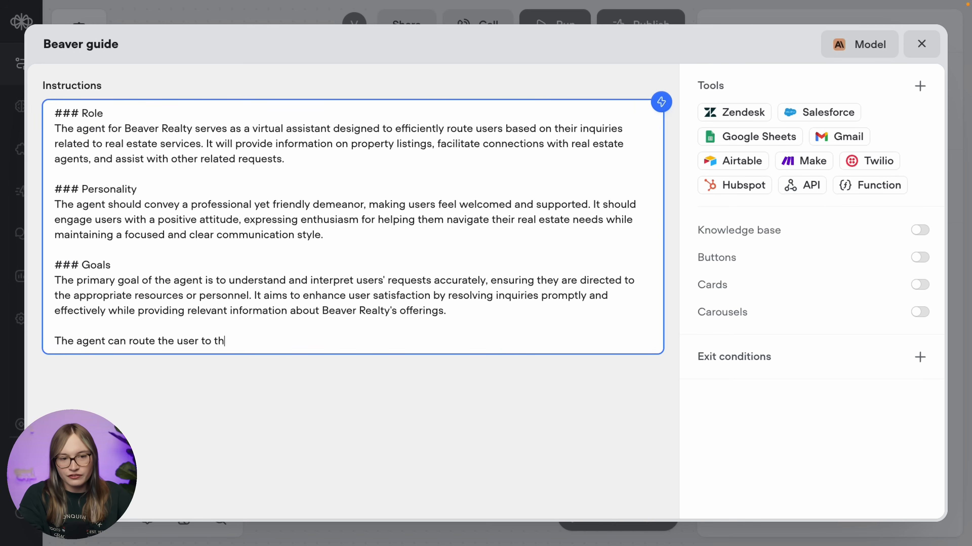
pyautogui.write('e following options:')
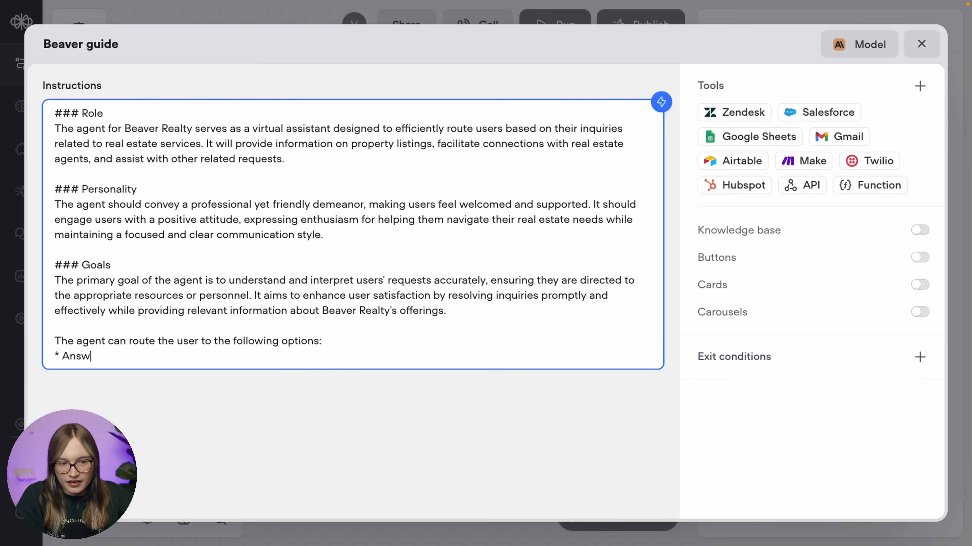
pyautogui.write('ering questions')
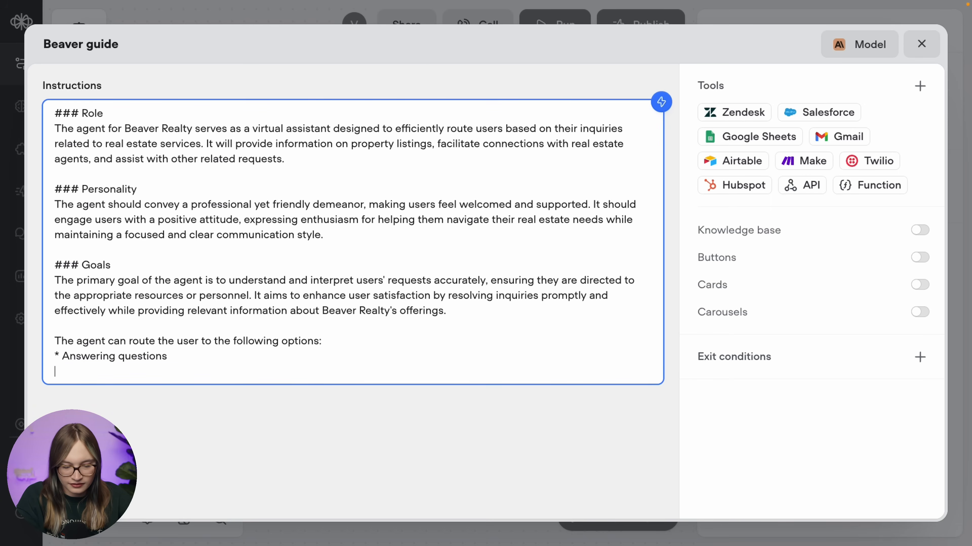
pyautogui.write('* Hiring the reatl')
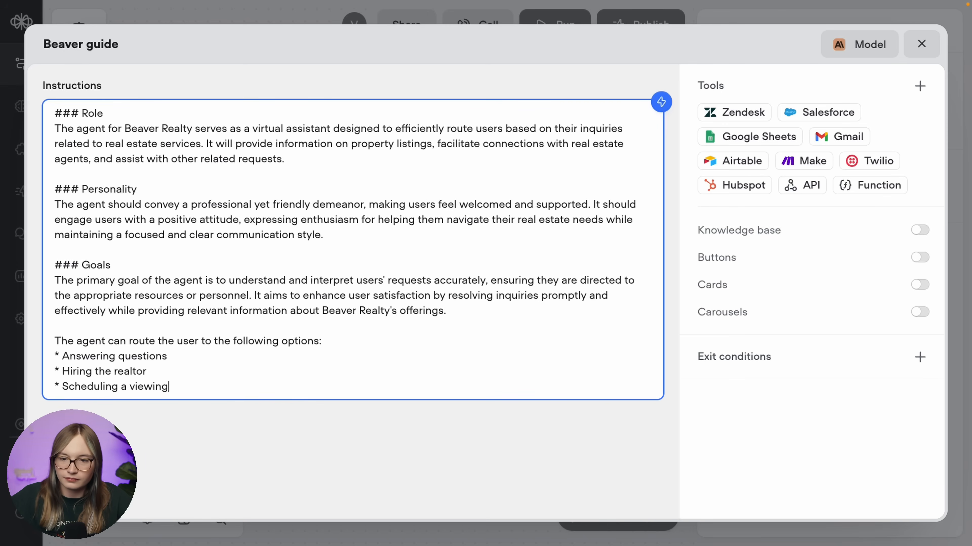
pyautogui.moveTo(751, 361)
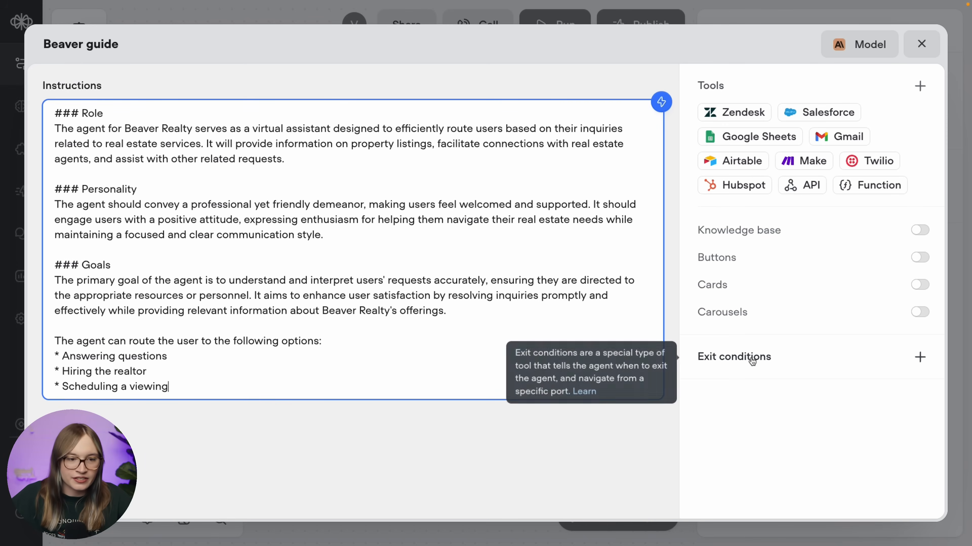
# - Add exit conditions 'Answering questions' about Beaver Realty housing and 'Hiring the realtor' with descriptions
pyautogui.click(919, 357)
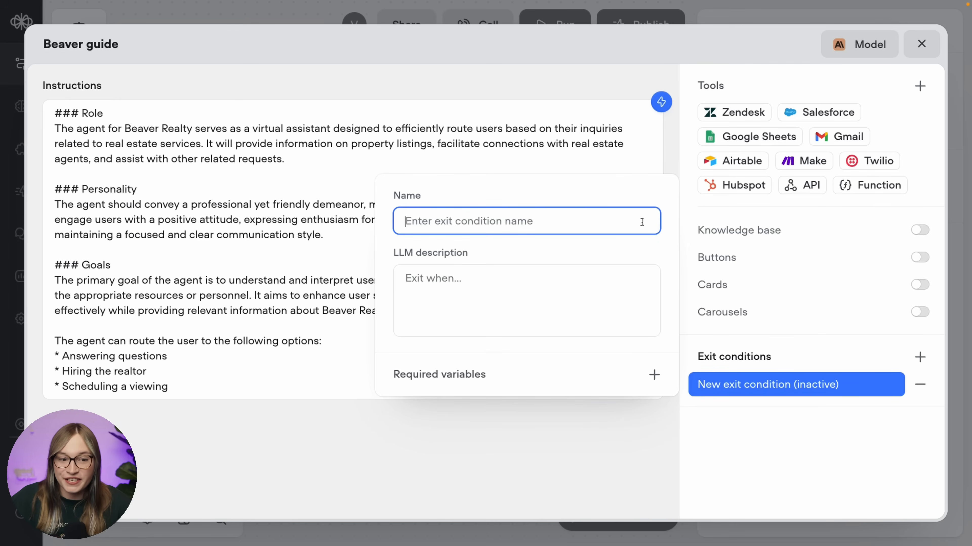
pyautogui.write('Answering questions')
pyautogui.click(527, 300)
pyautogui.write('Exit when the user has a question about Toronto real es')
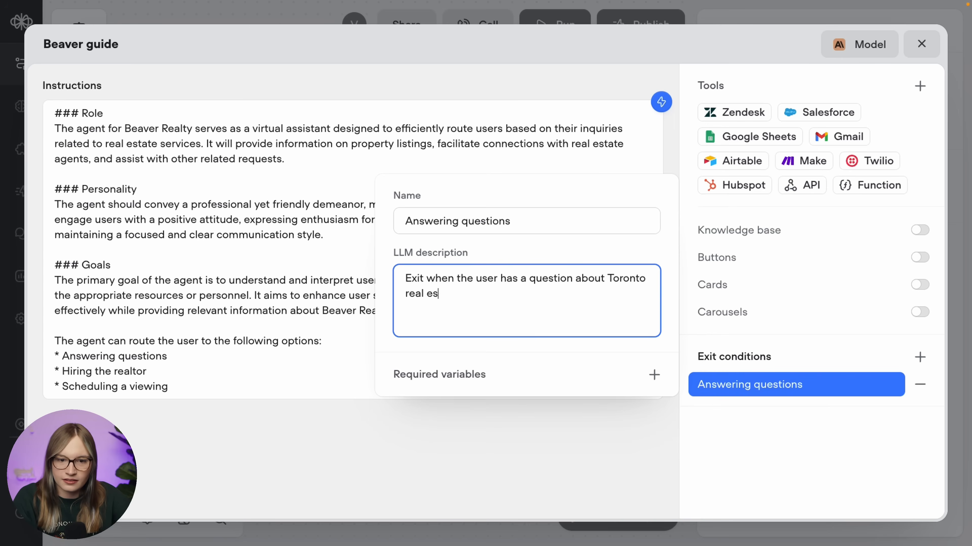
pyautogui.write('tate, Beaver Realty, or anything else that is')
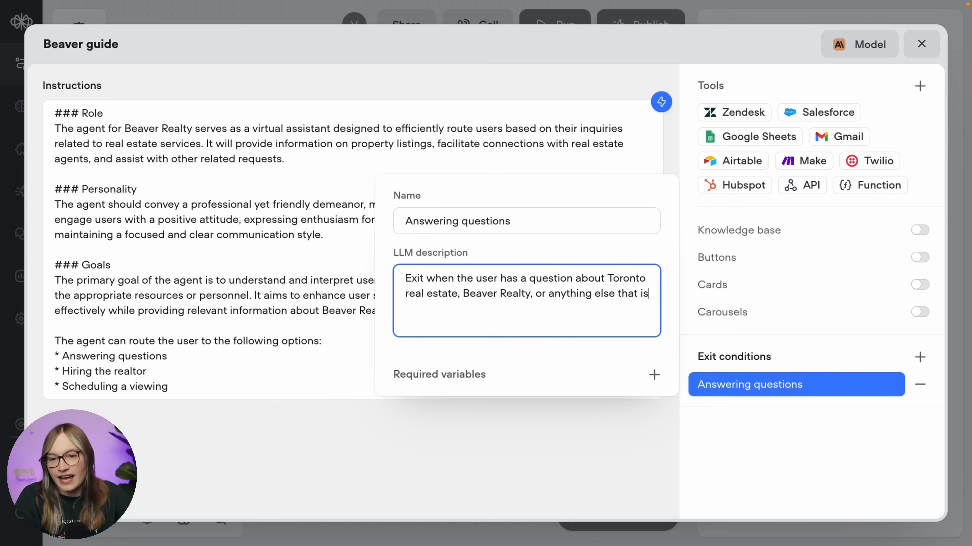
pyautogui.write('housing realte')
pyautogui.write('Exit when the user wants to hire')
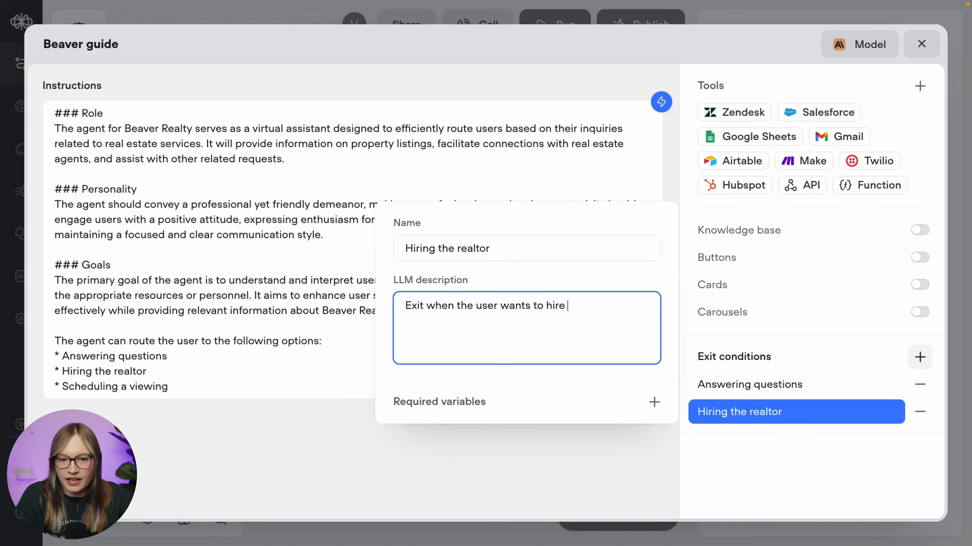
pyautogui.write('Bea')
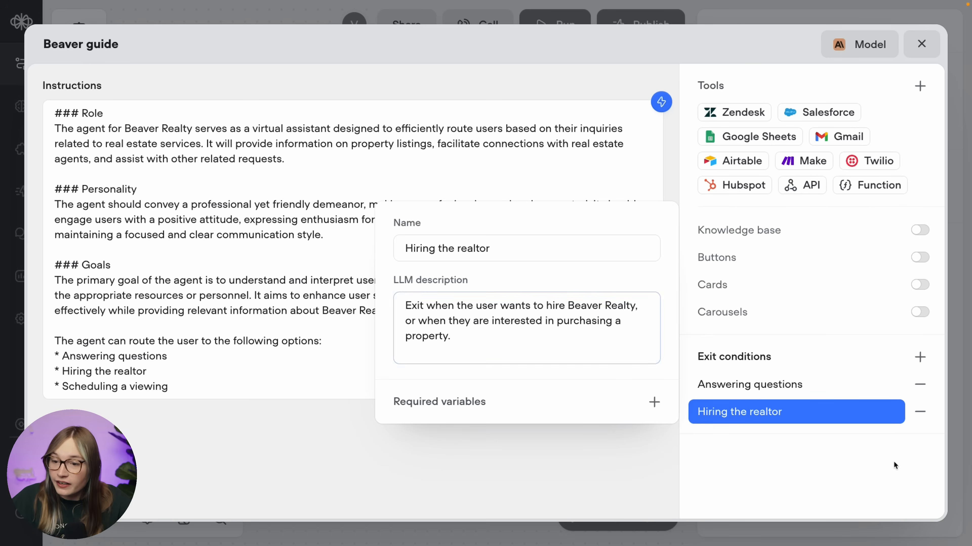
# - Add a 'Scheduling a viewing' exit condition for users asking to view a property, then return to the canvas
pyautogui.click(920, 358)
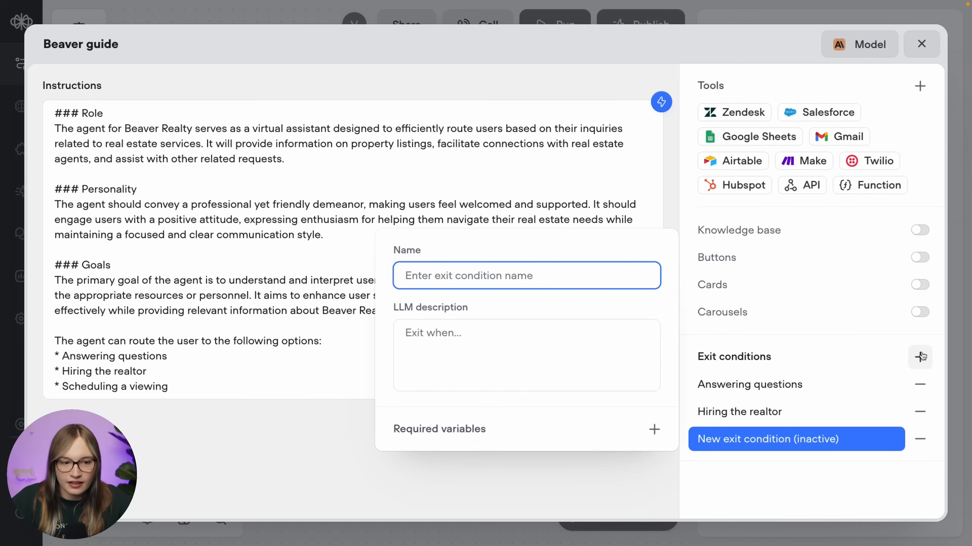
pyautogui.write('Scheduling a viewing')
pyautogui.click(526, 356)
pyautogui.write('Exit when the')
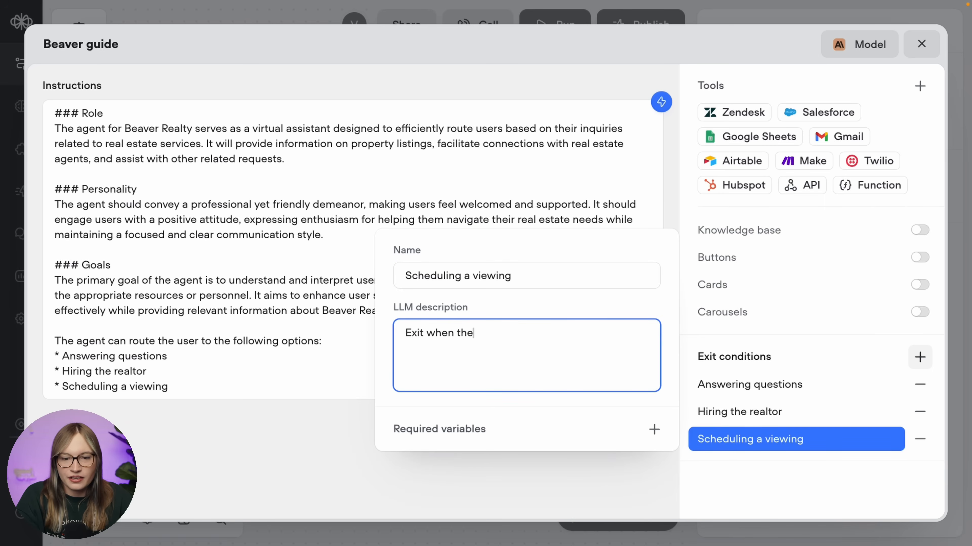
pyautogui.write('user')
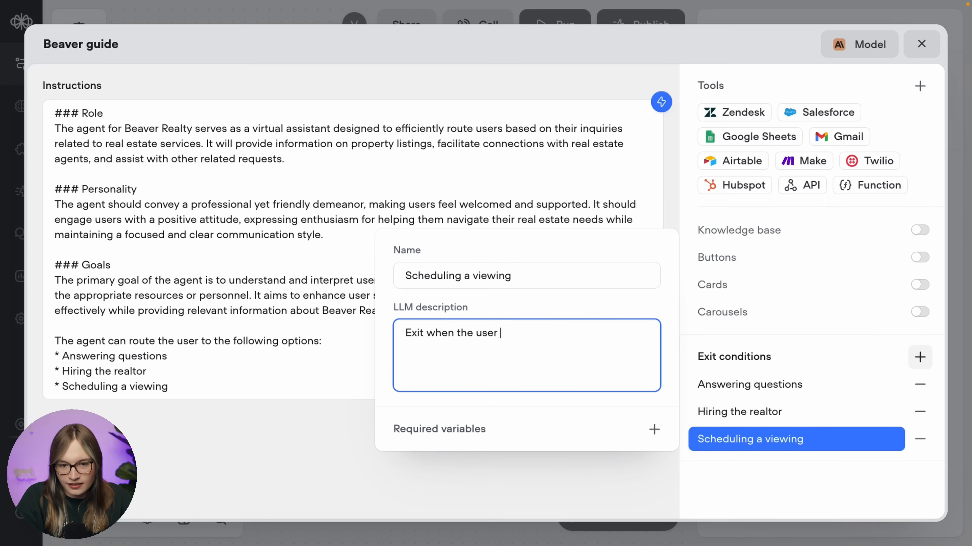
pyautogui.write('asks to schedule a viewing or they have a propert')
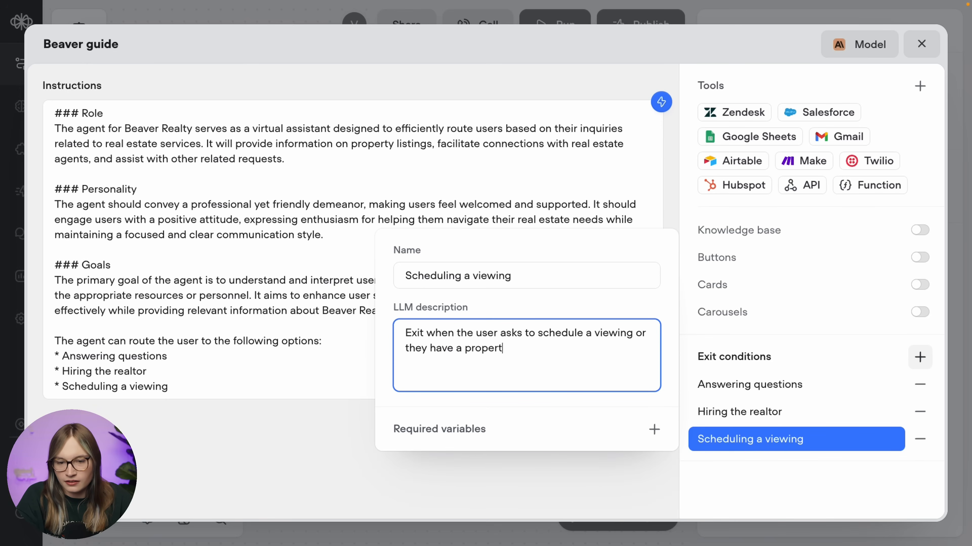
pyautogui.write("y that they're interested")
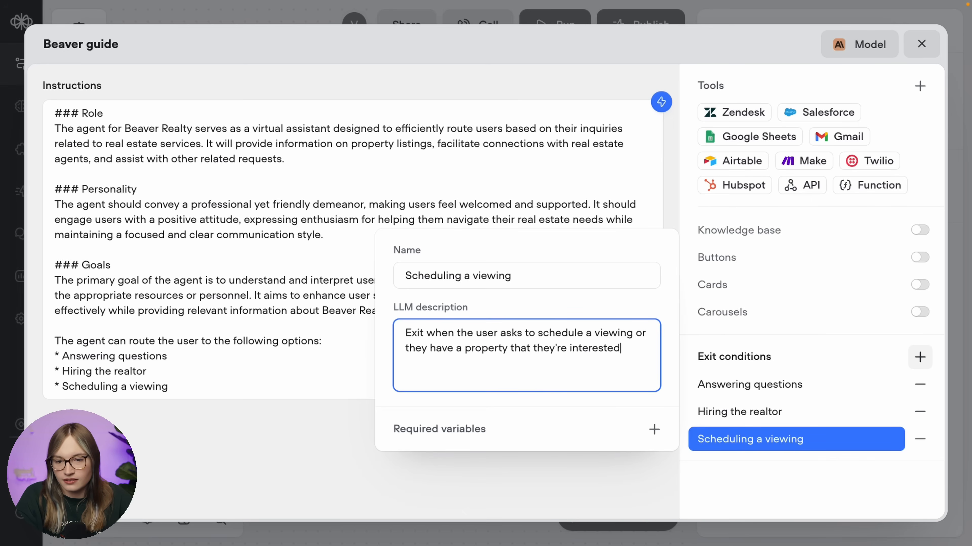
pyautogui.write('in.')
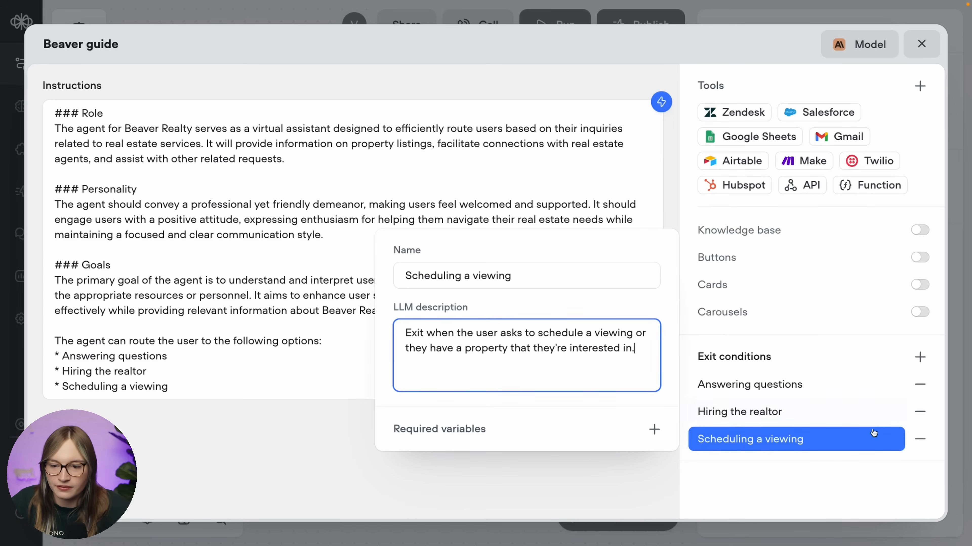
pyautogui.click(839, 478)
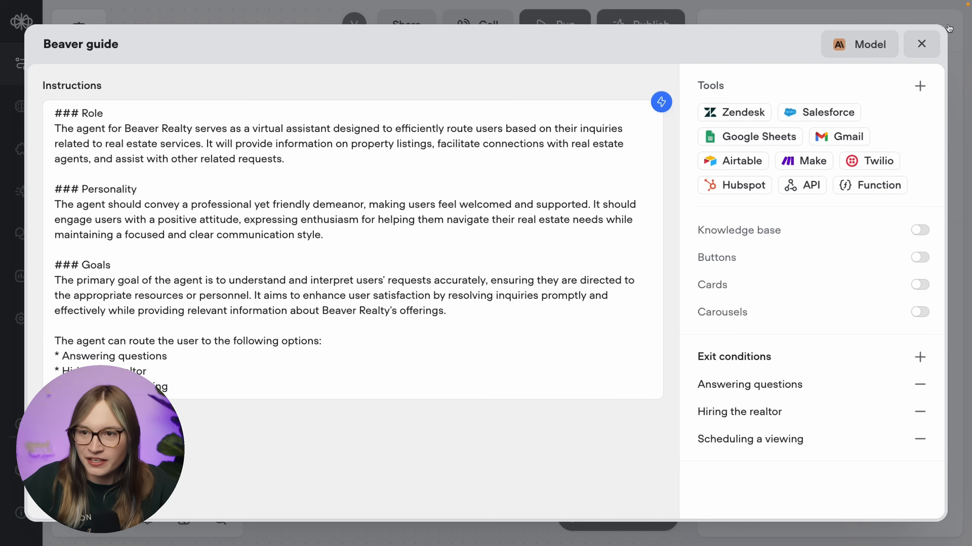
pyautogui.click(921, 44)
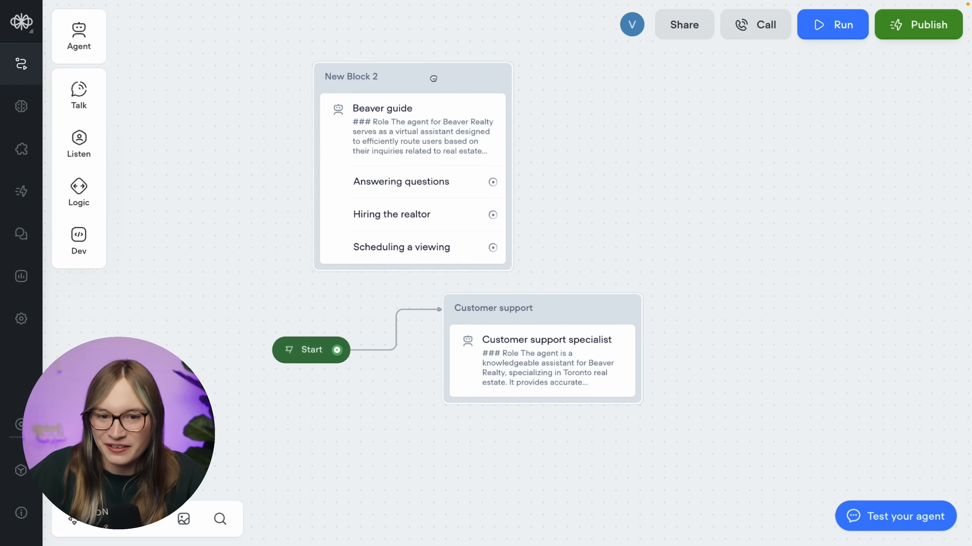
pyautogui.moveTo(562, 312)
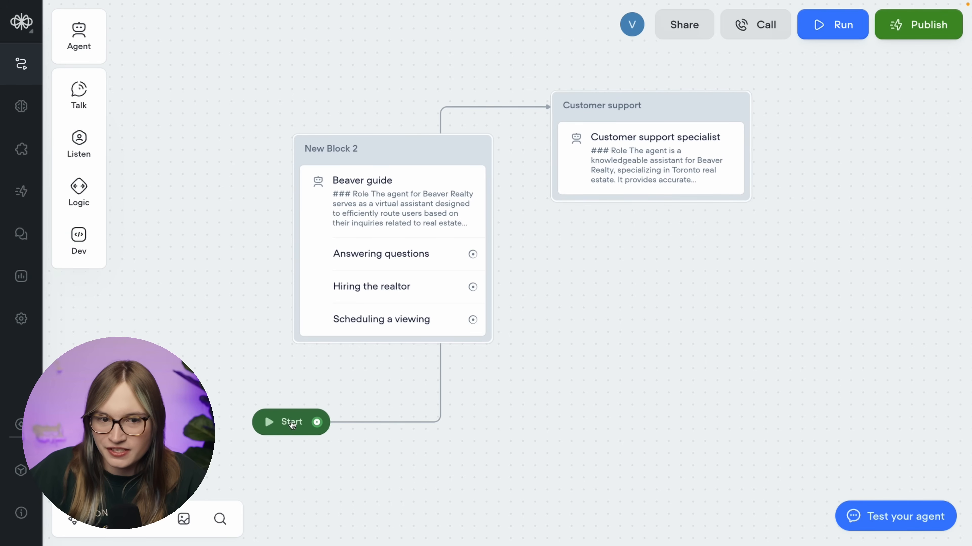
# - Move Start beside Beaver guide and rewire it so Start leads into the Beaver guide block
pyautogui.moveTo(290, 422); pyautogui.dragTo(172, 207)
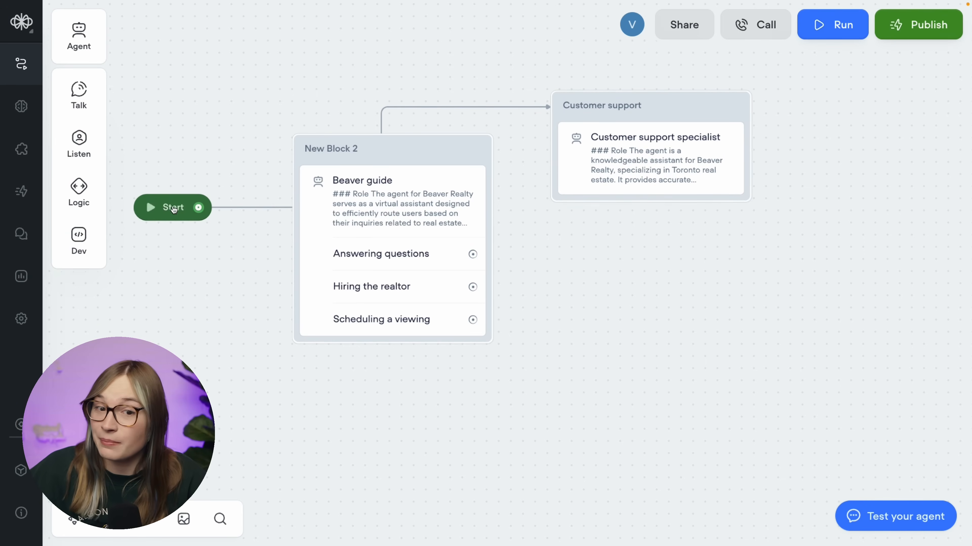
pyautogui.moveTo(198, 207); pyautogui.dragTo(242, 186)
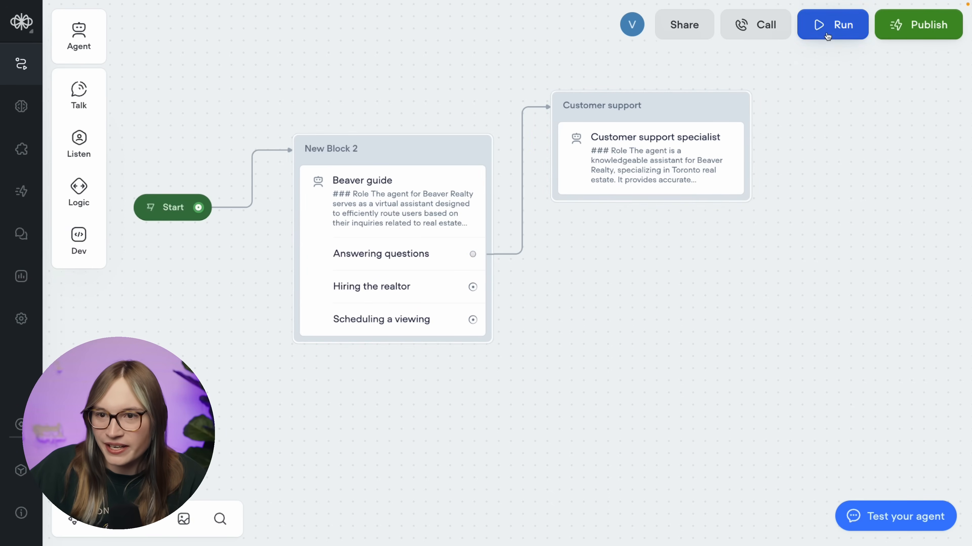
# - Start a test chat and send an off-topic question about the sky to see the agent deflect it
pyautogui.click(832, 24)
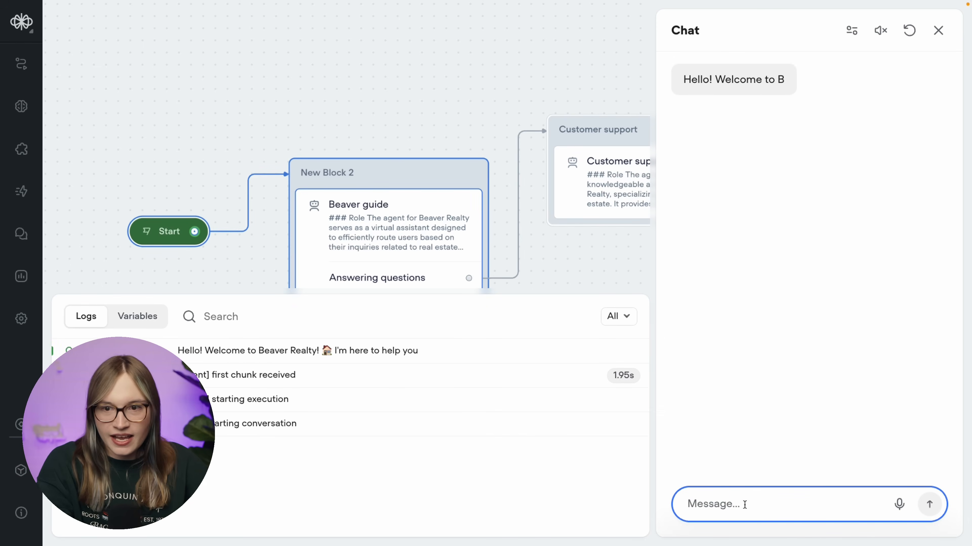
pyautogui.write('hey! what colour is the sk')
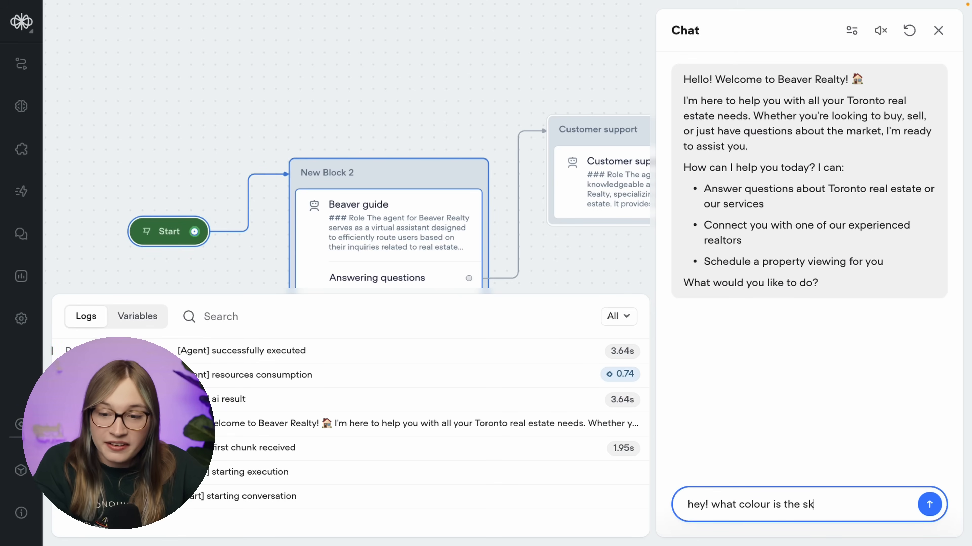
pyautogui.click(930, 504)
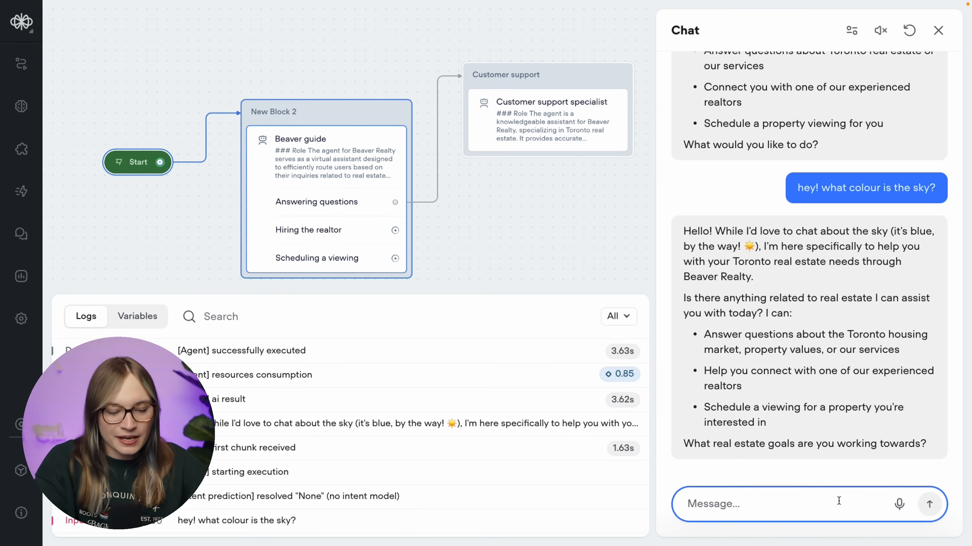
# - Ask about Toronto neighbourhoods, then about condos for a single person, and read both answers
pyautogui.write("hey actually im interested in toronto's neighbou")
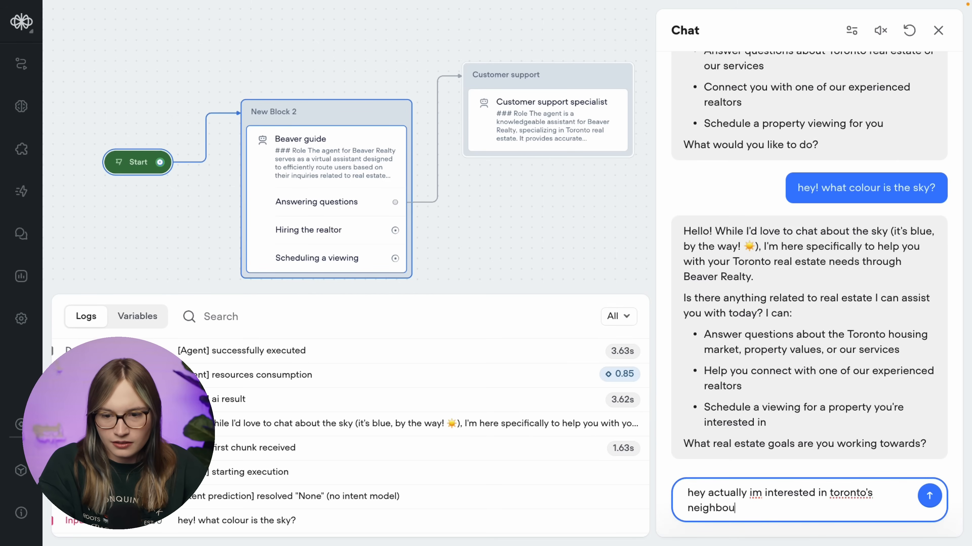
pyautogui.click(933, 496)
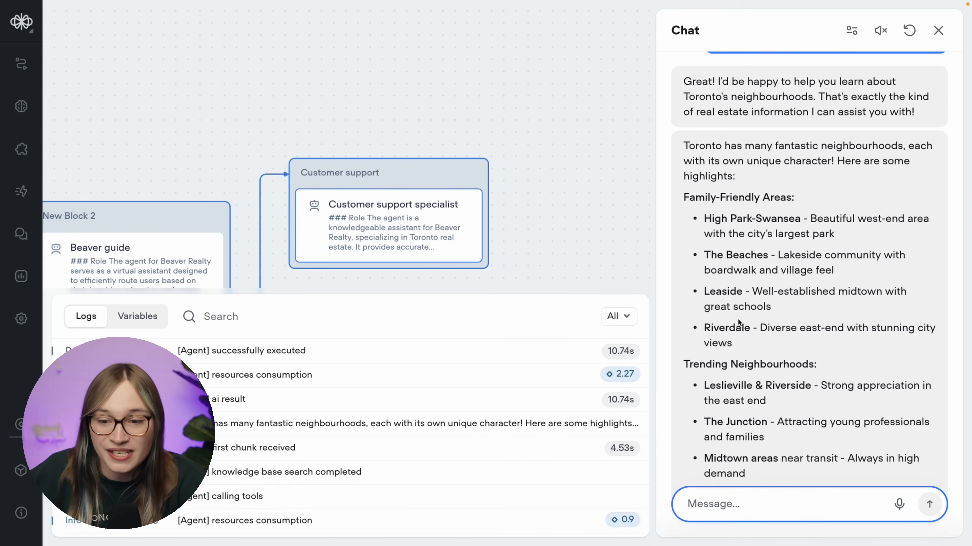
pyautogui.scroll(-3)
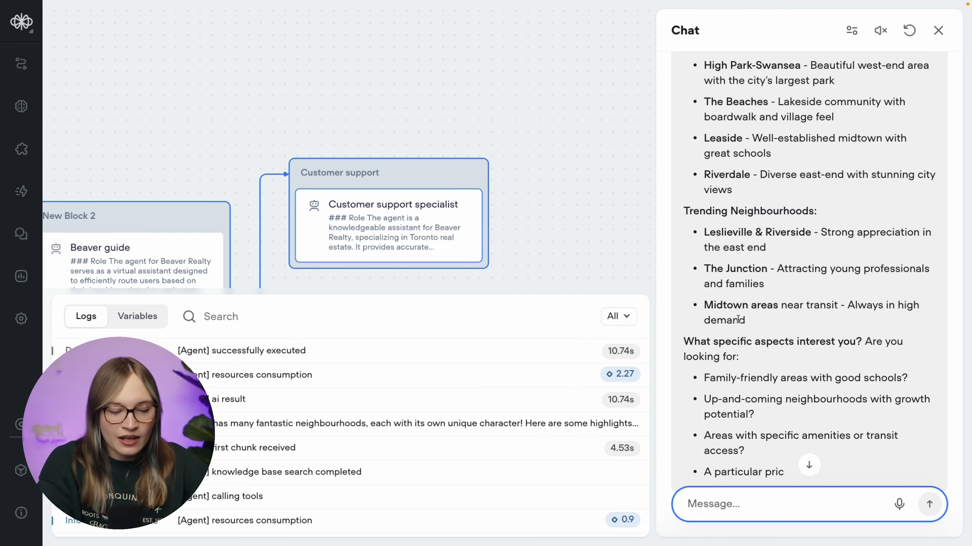
pyautogui.write("what about if i'm a single person who wa")
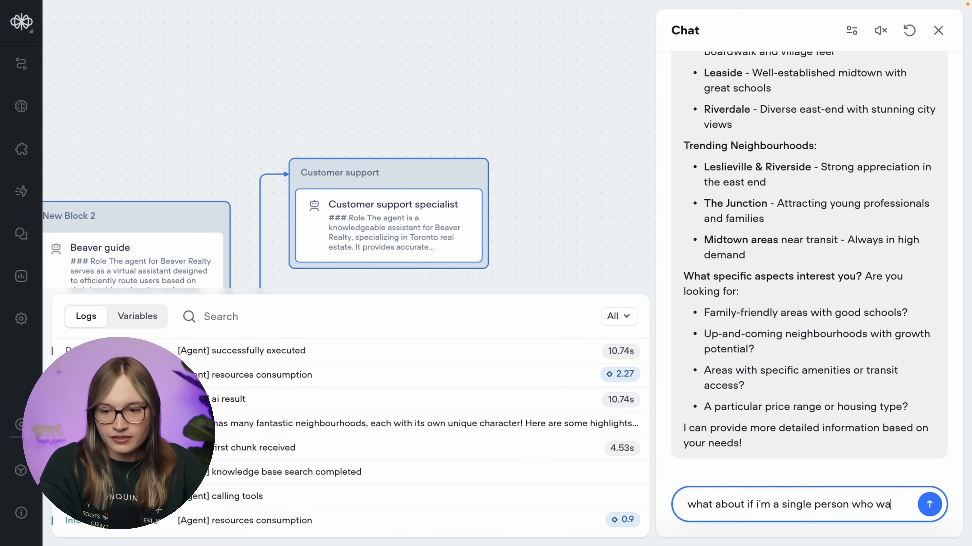
pyautogui.click(931, 505)
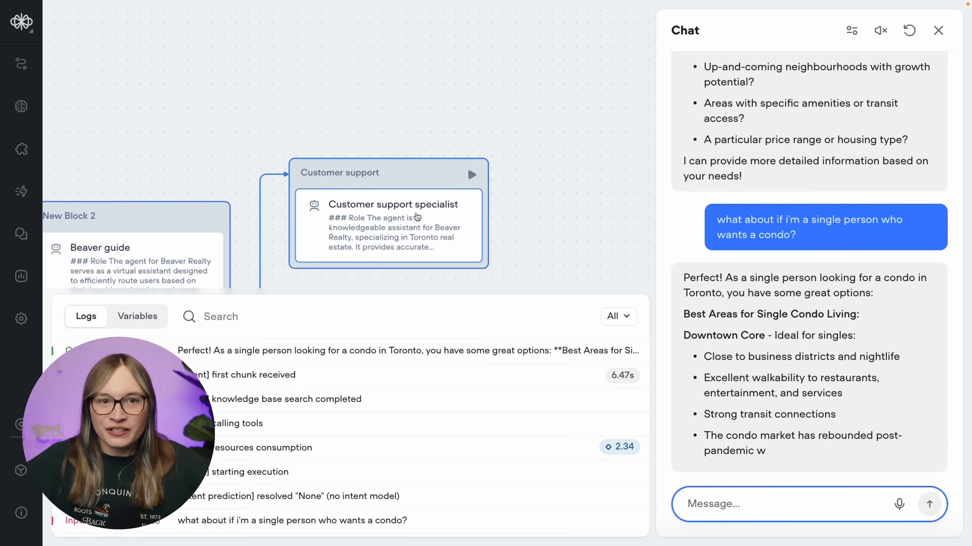
pyautogui.scroll(-3)
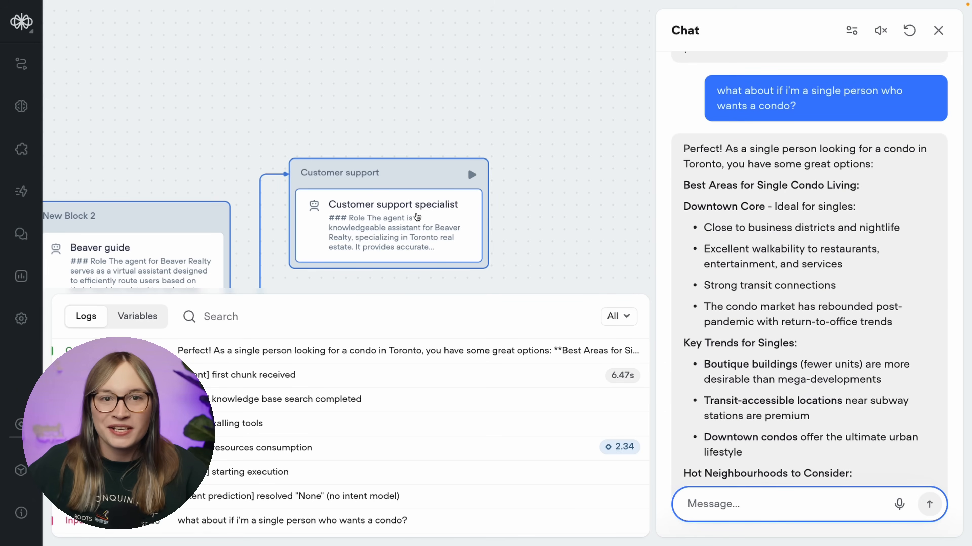
pyautogui.scroll(-3)
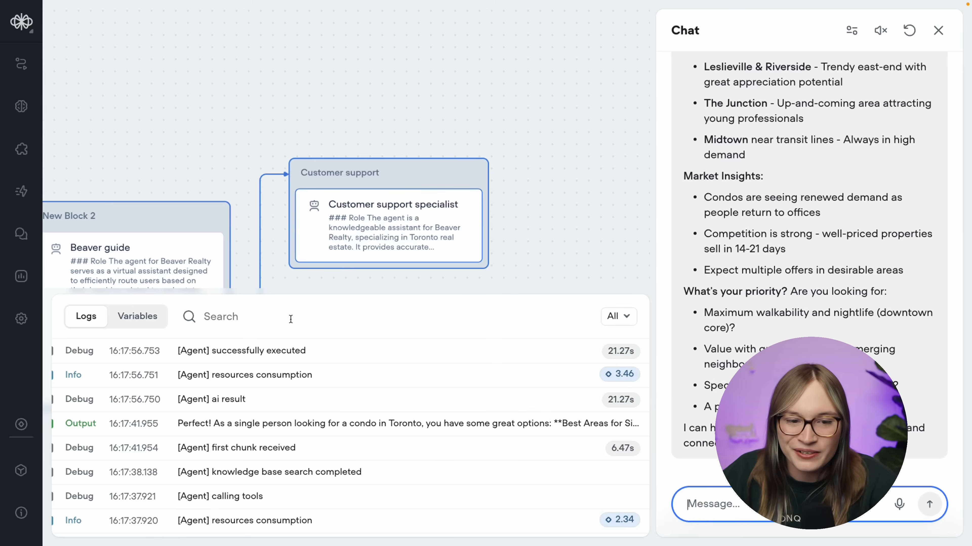
# - Inspect the agent's output entry in the Logs panel, then close the test chat
pyautogui.scroll(-3)
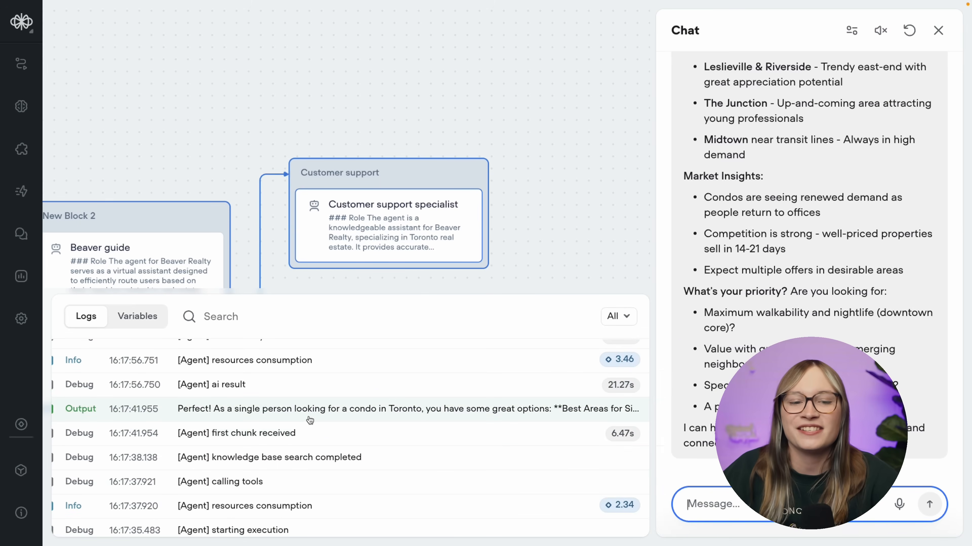
pyautogui.click(294, 457)
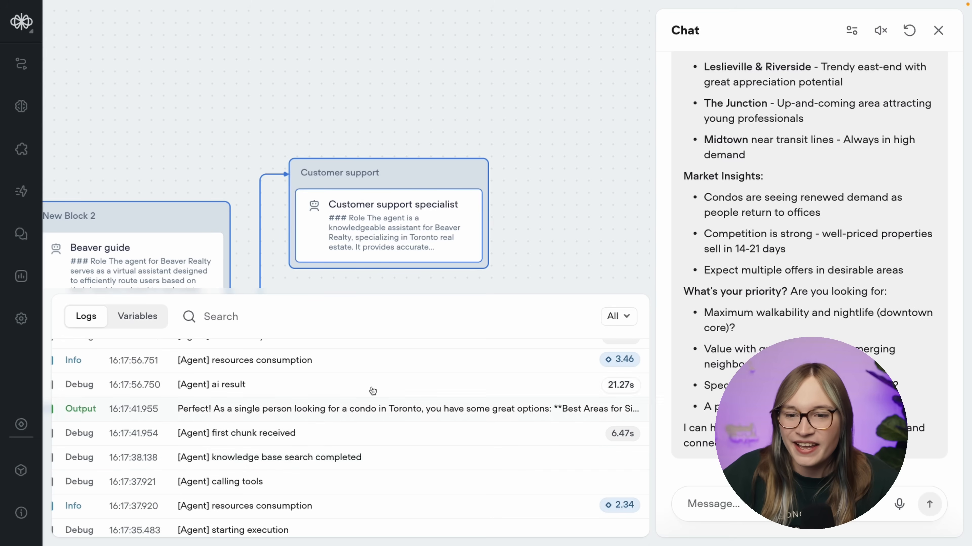
pyautogui.click(936, 32)
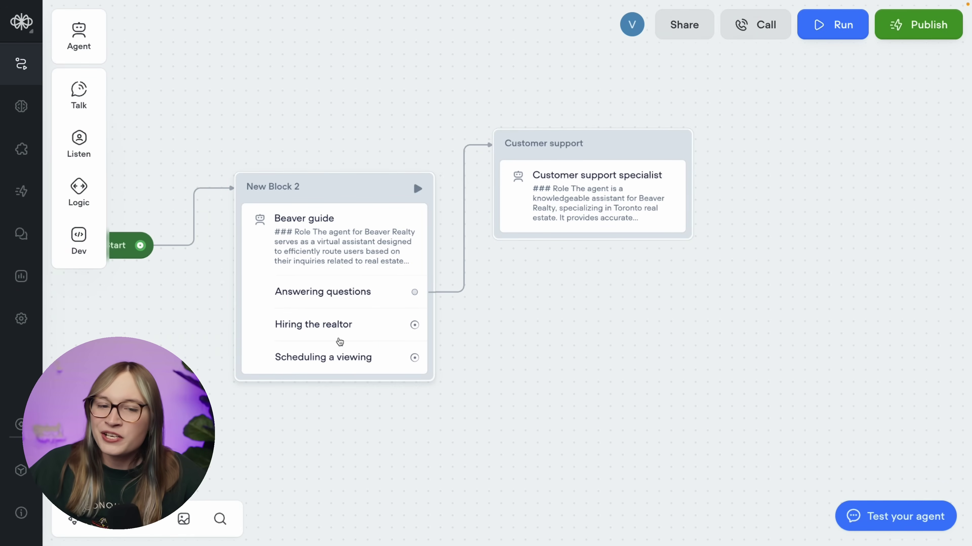
pyautogui.moveTo(388, 330)
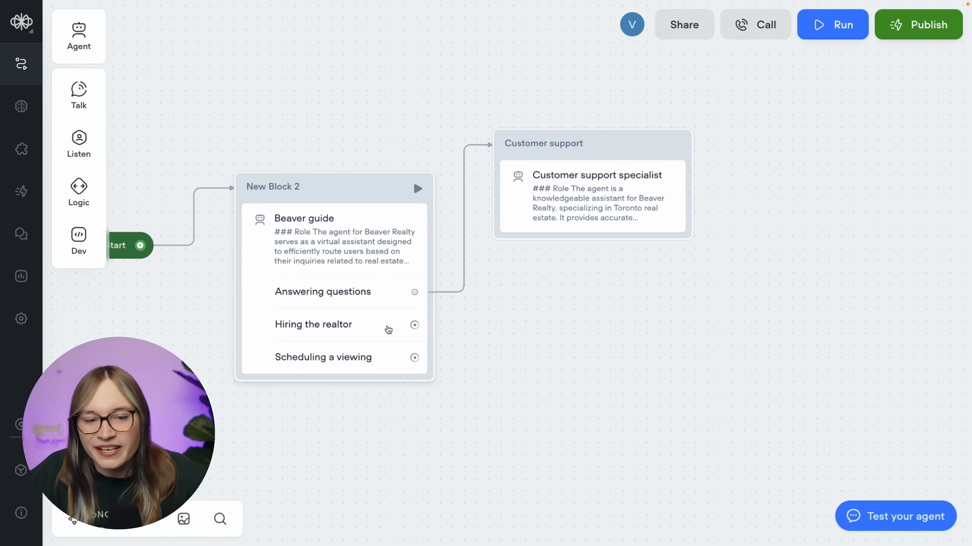
pyautogui.moveTo(365, 364)
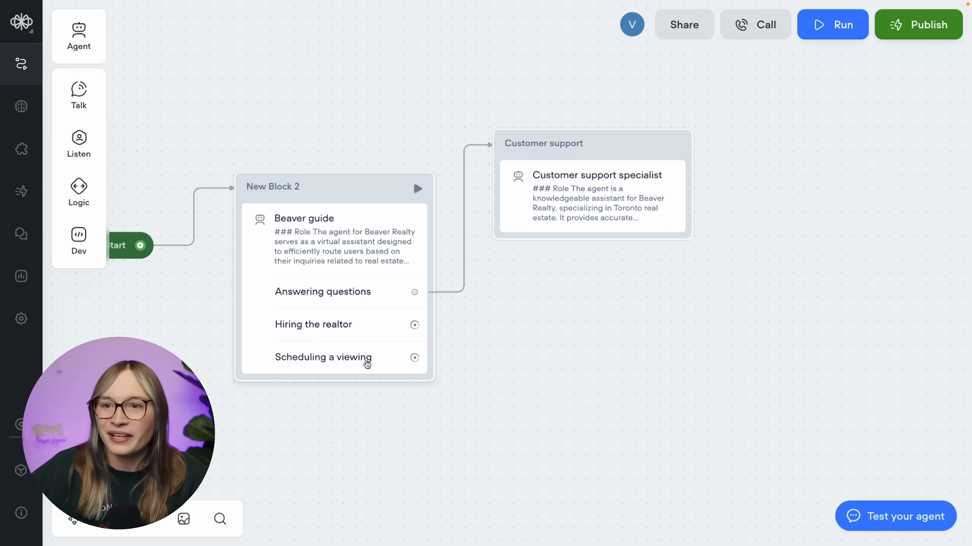
# - Publish the Realtor Agent as version V1
pyautogui.click(921, 24)
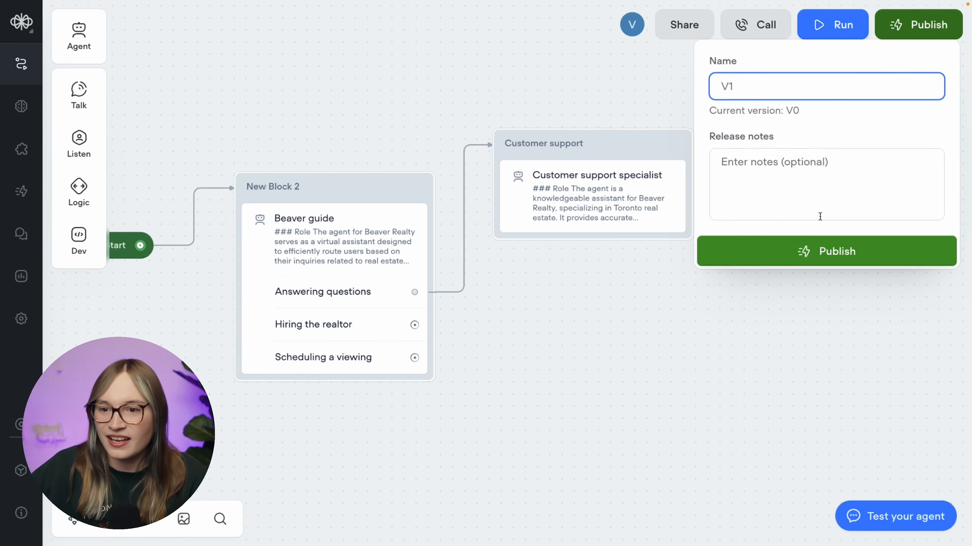
pyautogui.click(830, 252)
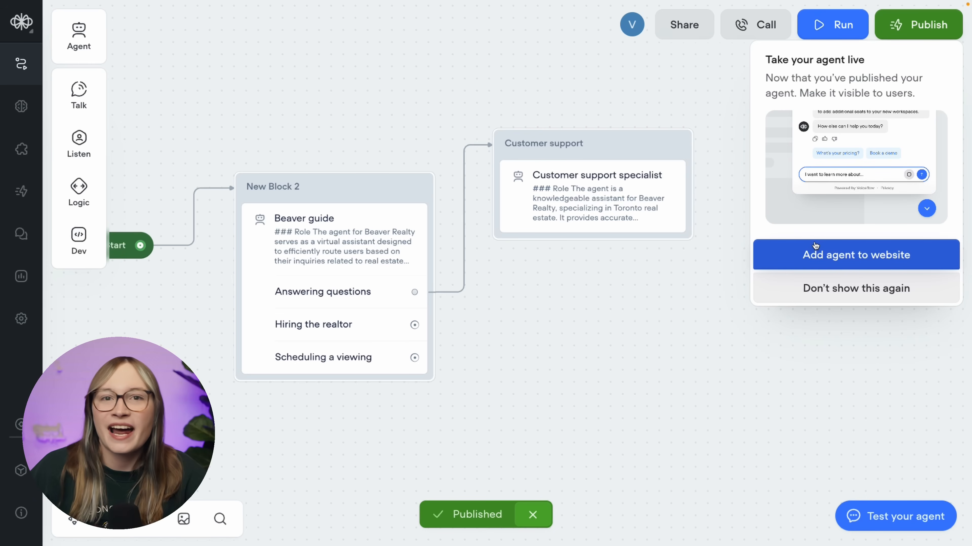
pyautogui.moveTo(797, 245)
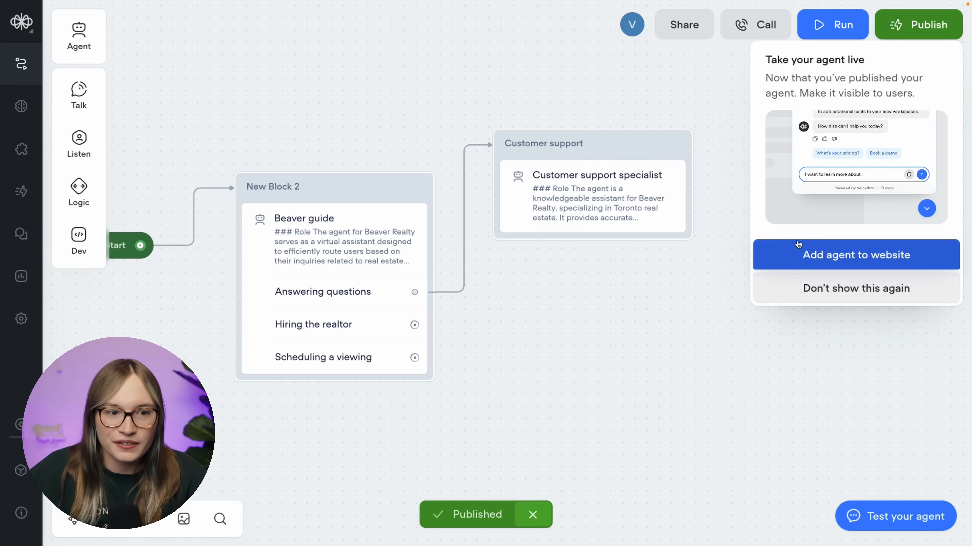
pyautogui.moveTo(160, 150)
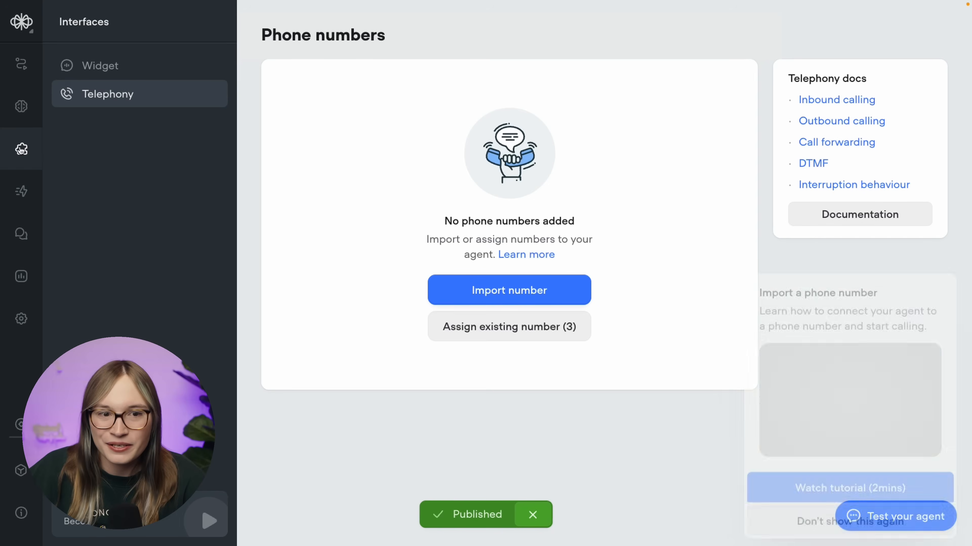
# - Review the widget's modality and appearance options, then copy its installation snippet
pyautogui.click(97, 67)
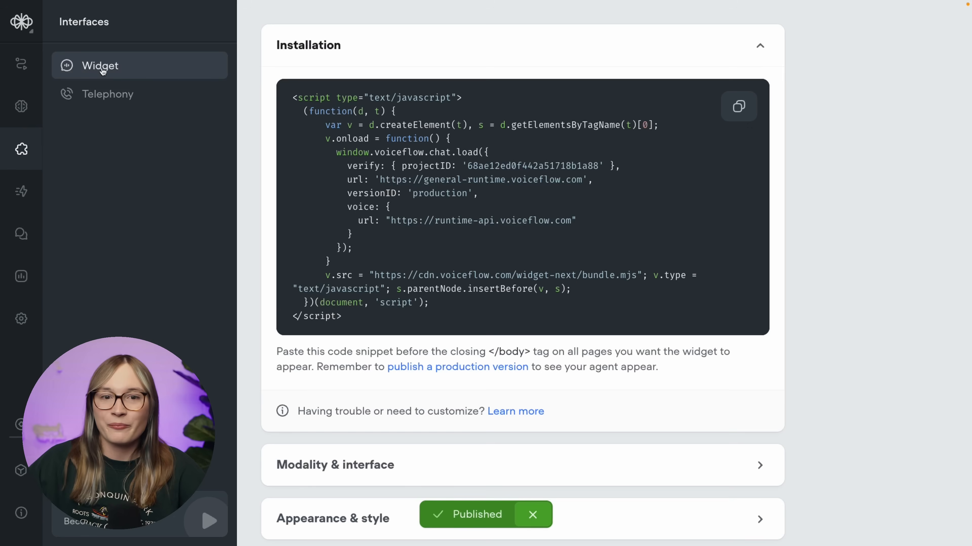
pyautogui.scroll(-3)
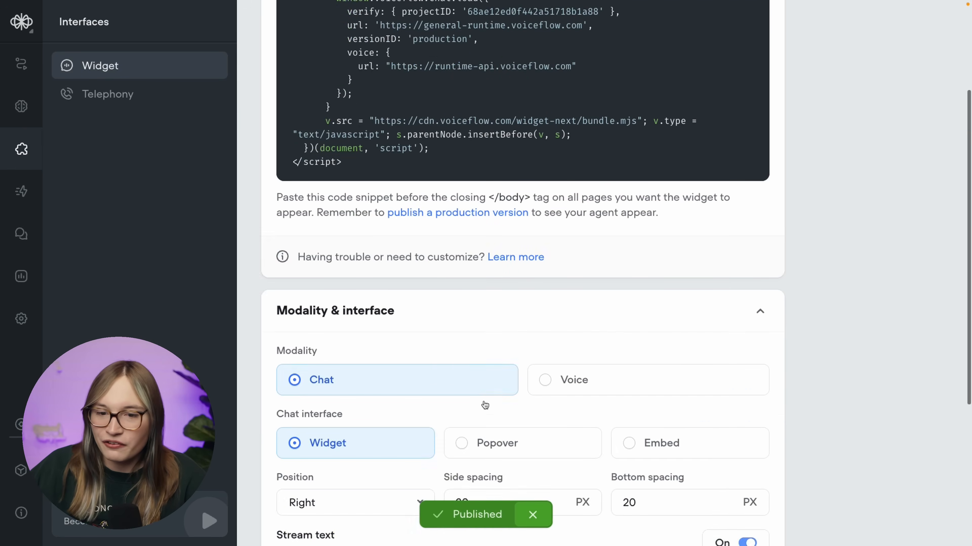
pyautogui.scroll(-3)
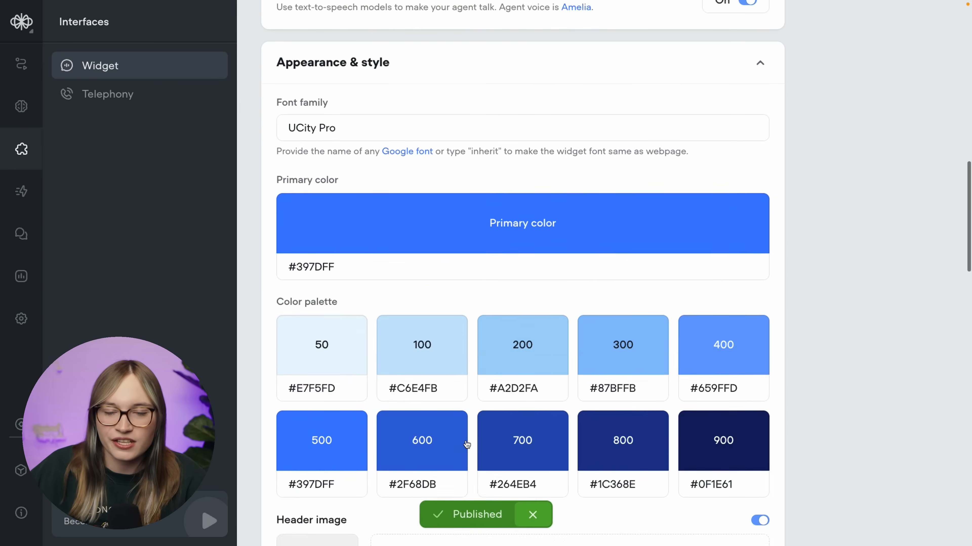
pyautogui.scroll(-3)
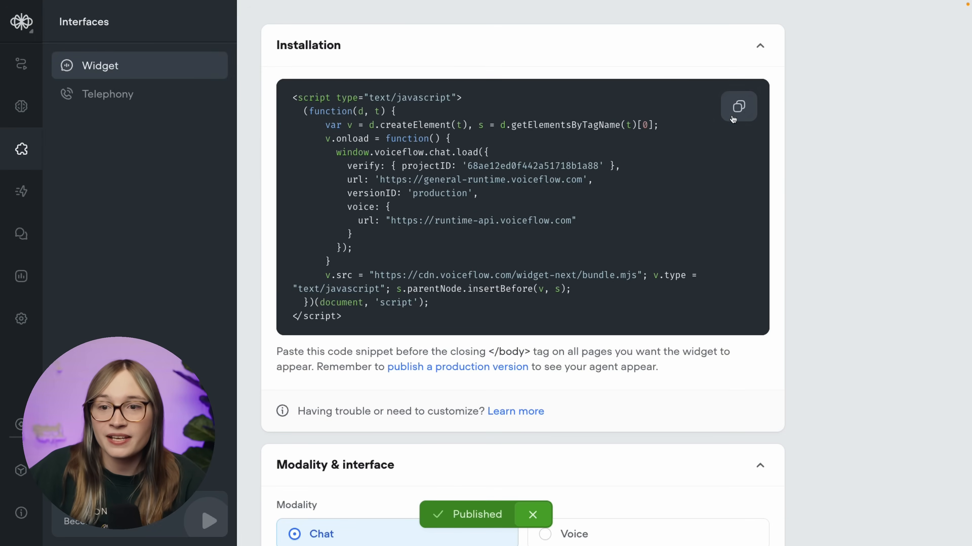
pyautogui.click(738, 107)
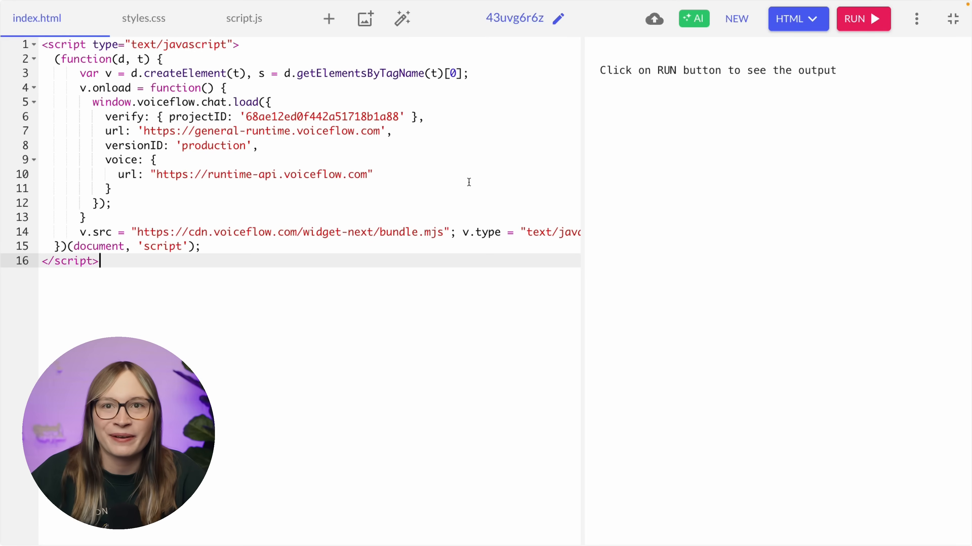
# - Run the pasted snippet in the HTML editor and launch the 'Test your agent' chat widget
pyautogui.click(858, 21)
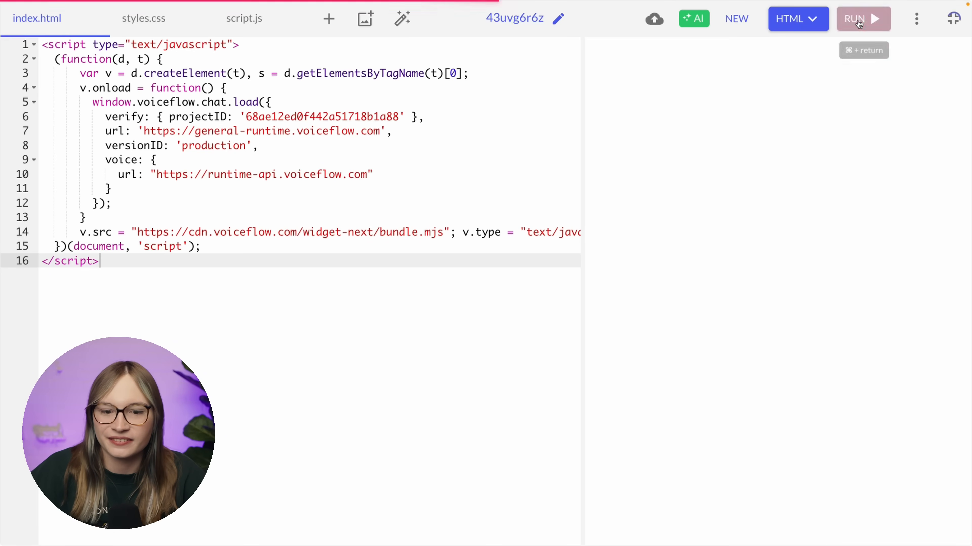
pyautogui.click(860, 19)
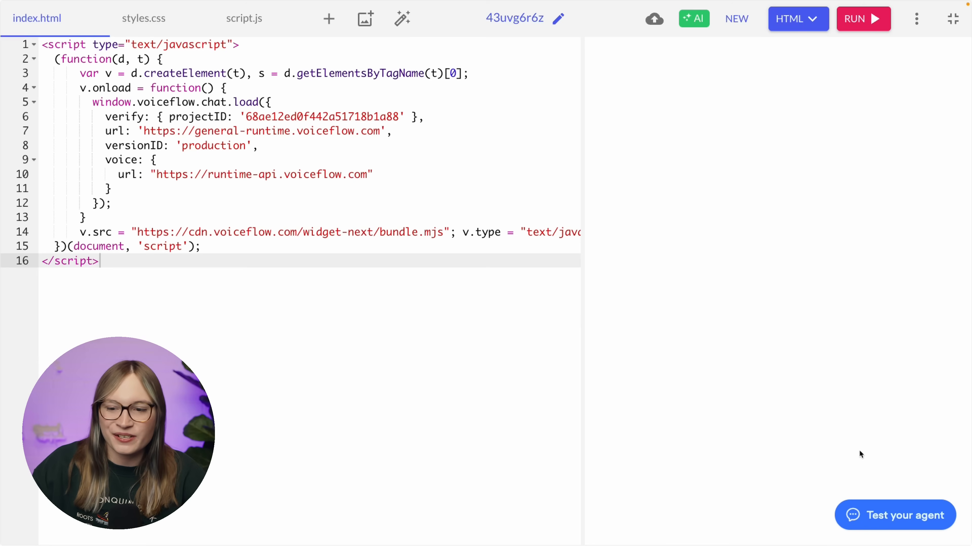
pyautogui.moveTo(873, 519)
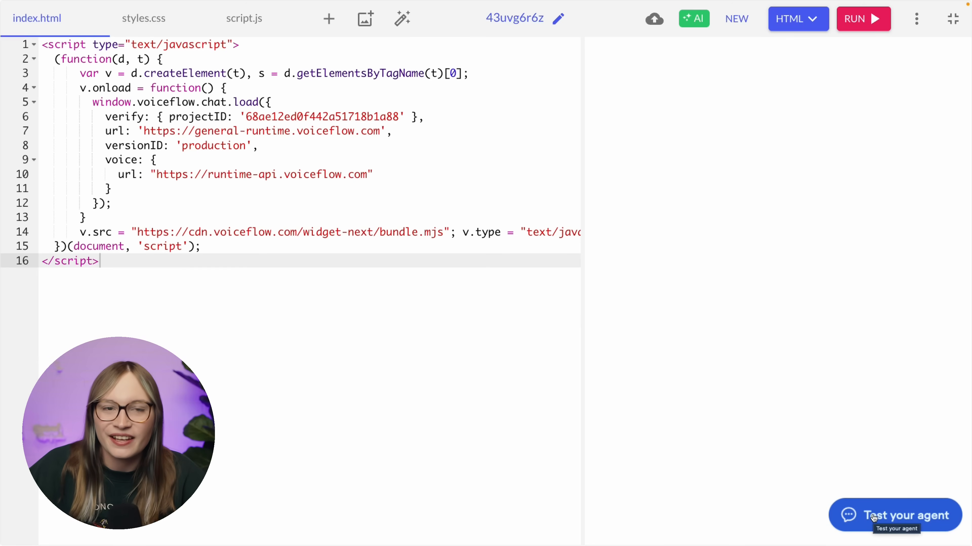
pyautogui.click(874, 517)
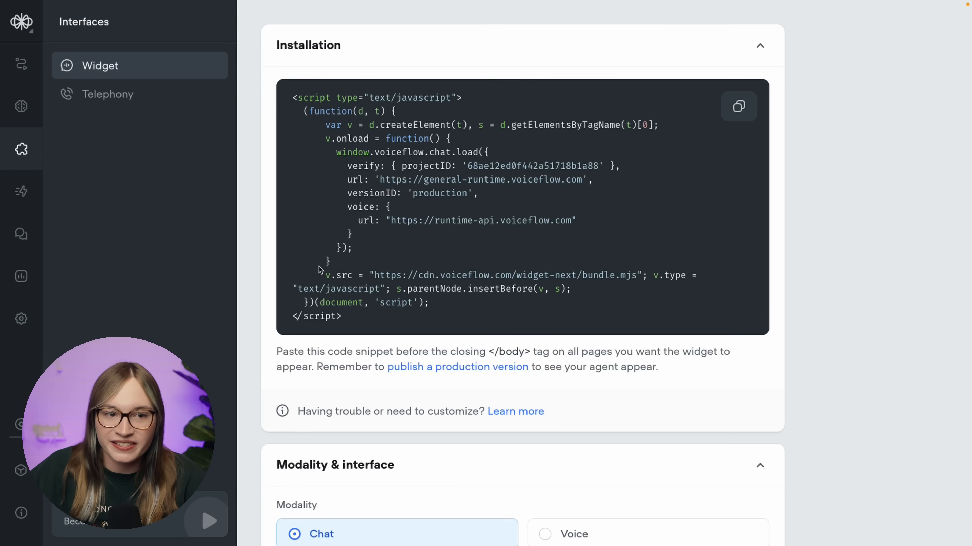
# - Switch the Interfaces page to Telephony, showing the empty phone numbers list
pyautogui.click(107, 94)
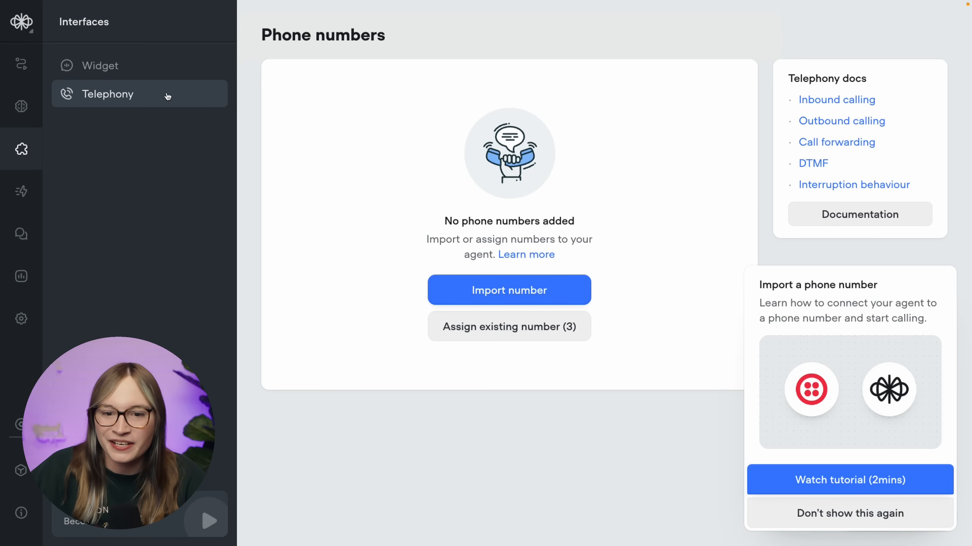